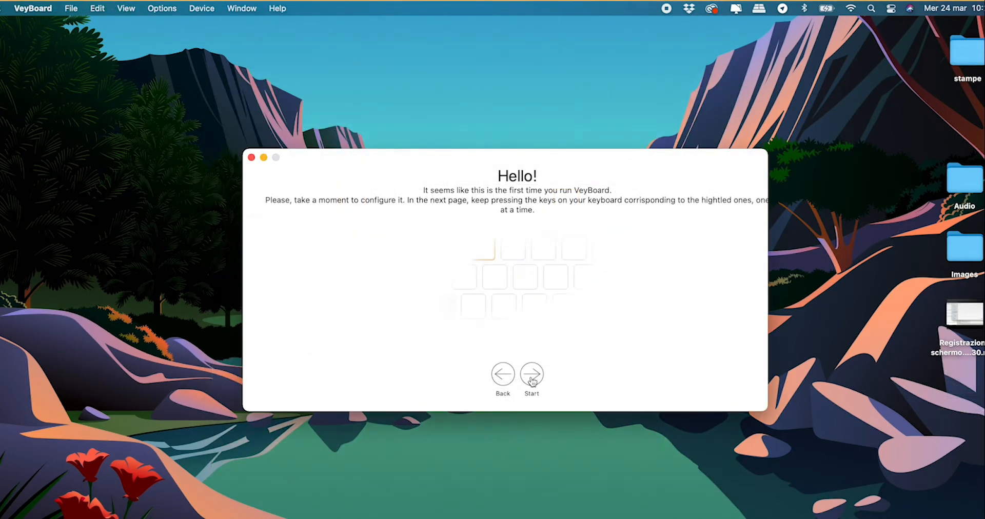
# Run the keyboard layout calibration, registering the highlighted q, h and z keys, and finish it
pyautogui.click(531, 373)
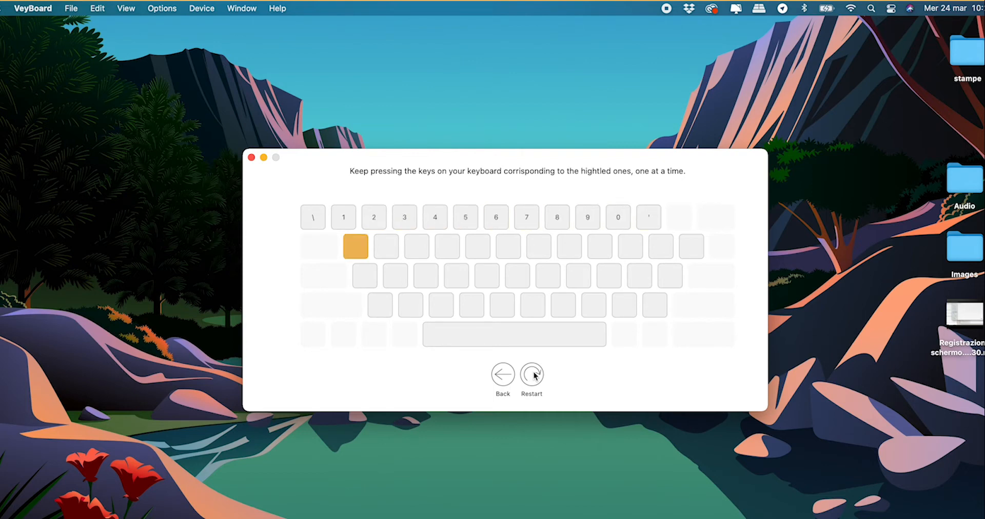
pyautogui.press('q')
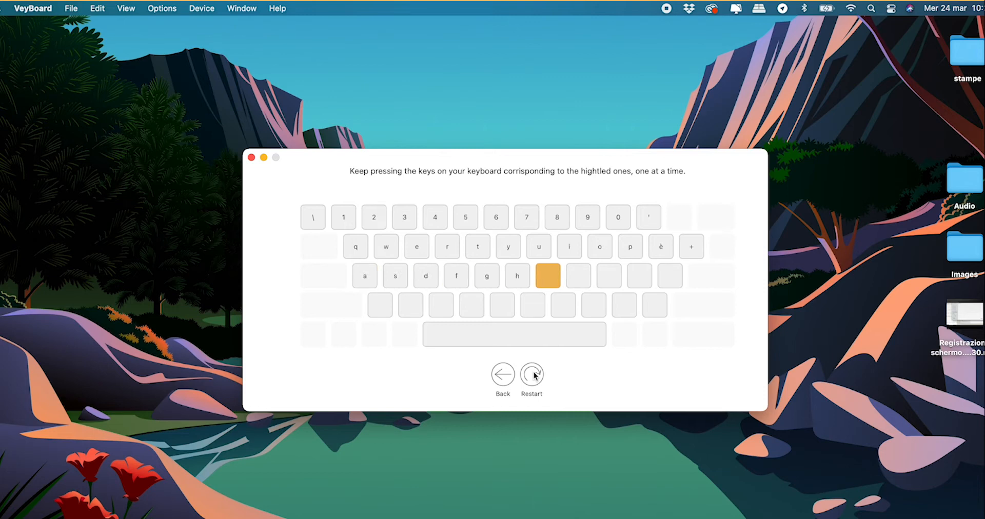
pyautogui.press('h')
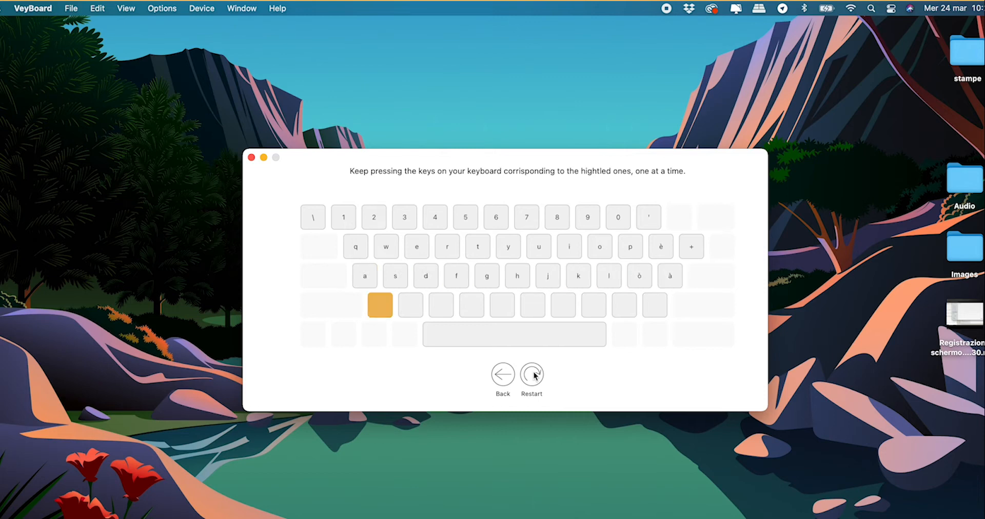
pyautogui.press('z')
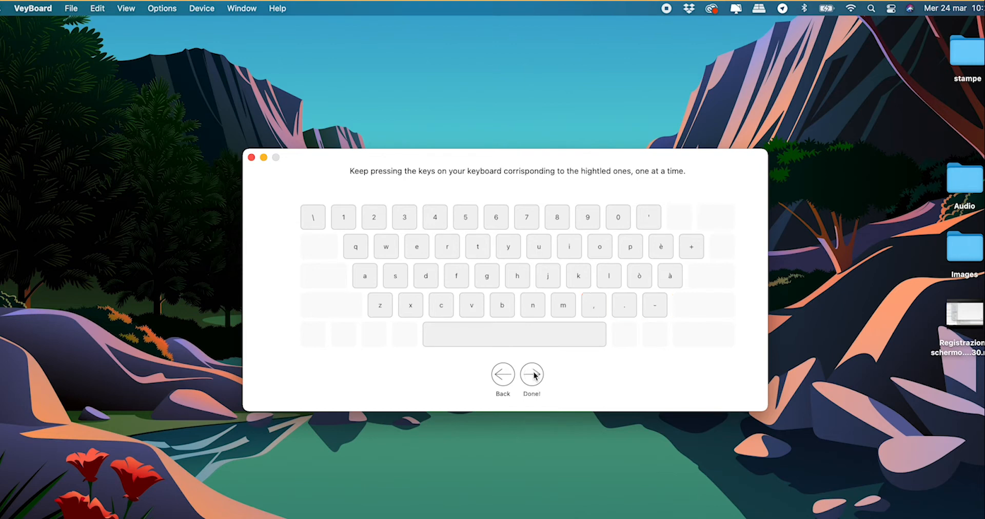
pyautogui.click(531, 373)
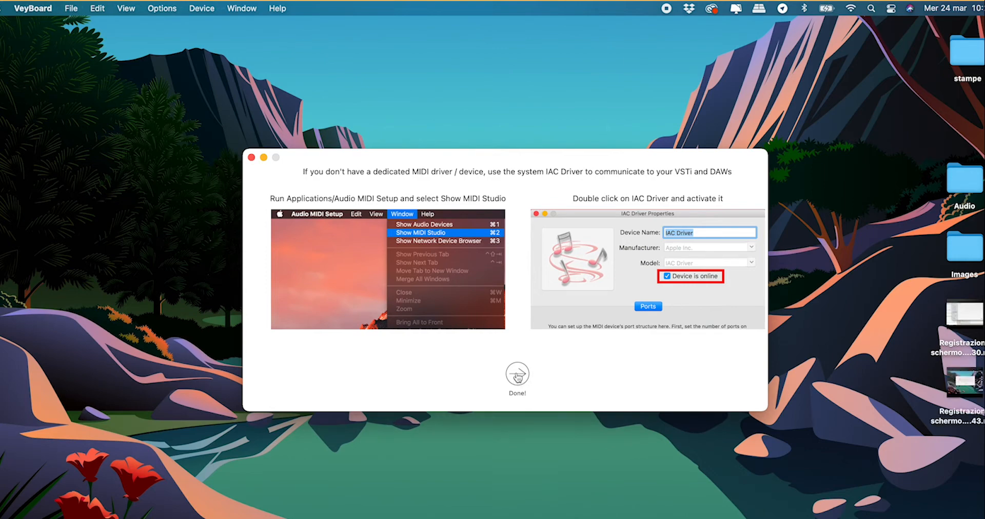
# Leave the setup guide, check the Device menu, then show MIDI Studio and open the IAC Driver properties
pyautogui.click(516, 374)
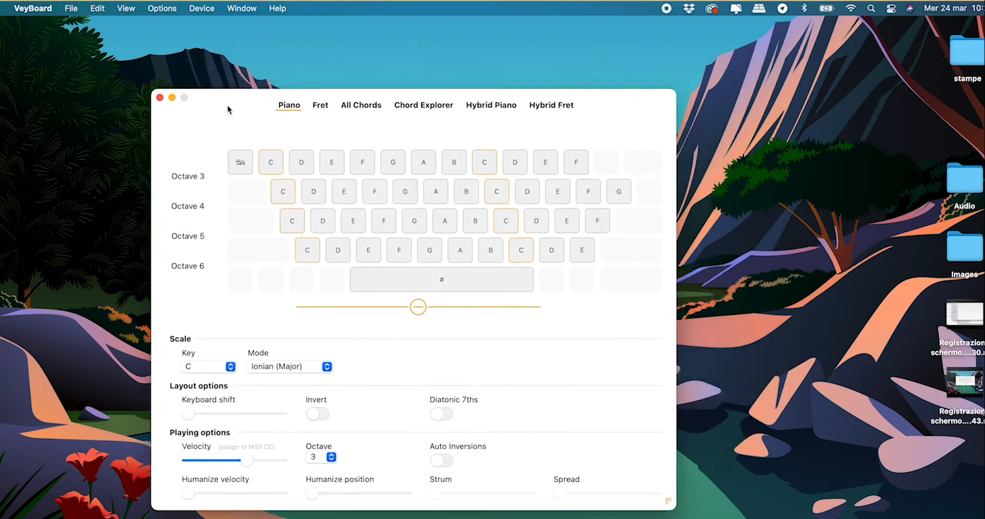
pyautogui.click(202, 8)
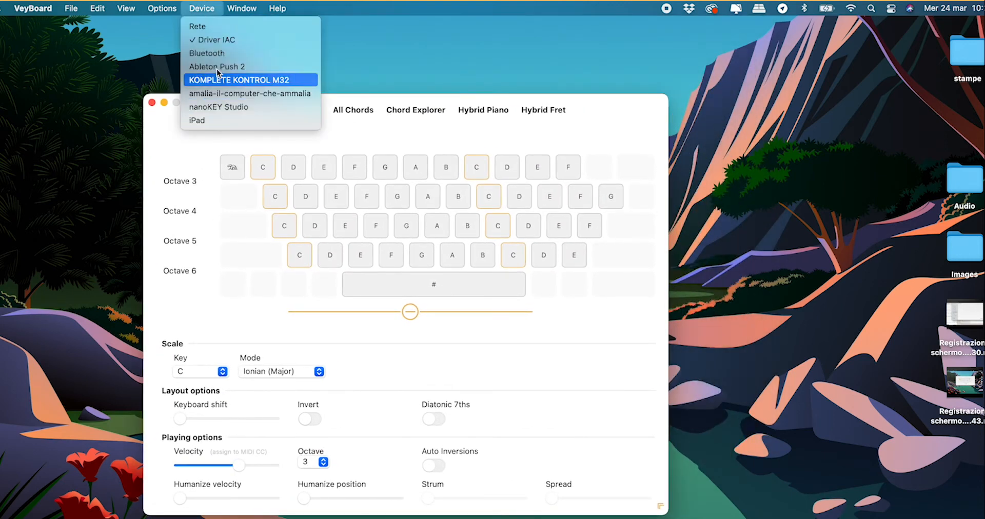
pyautogui.moveTo(618, 104)
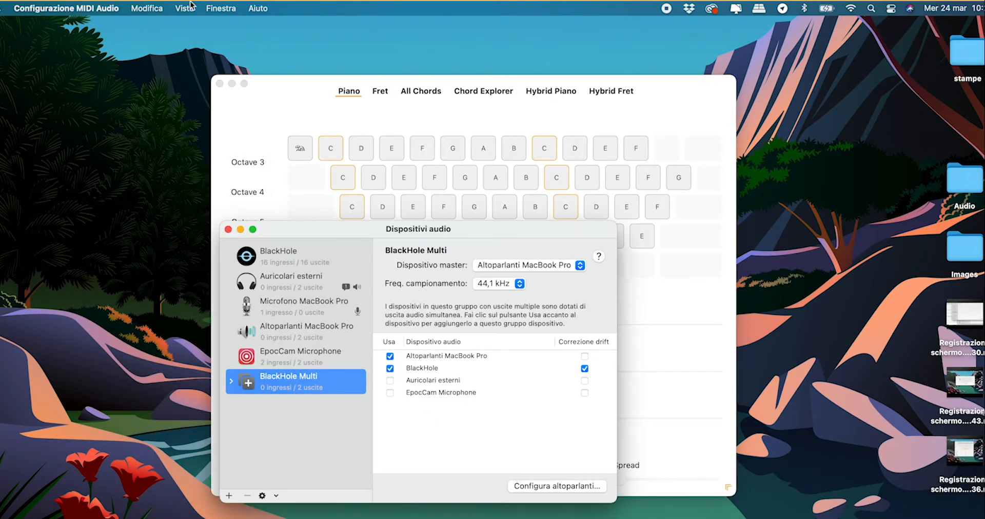
pyautogui.click(221, 8)
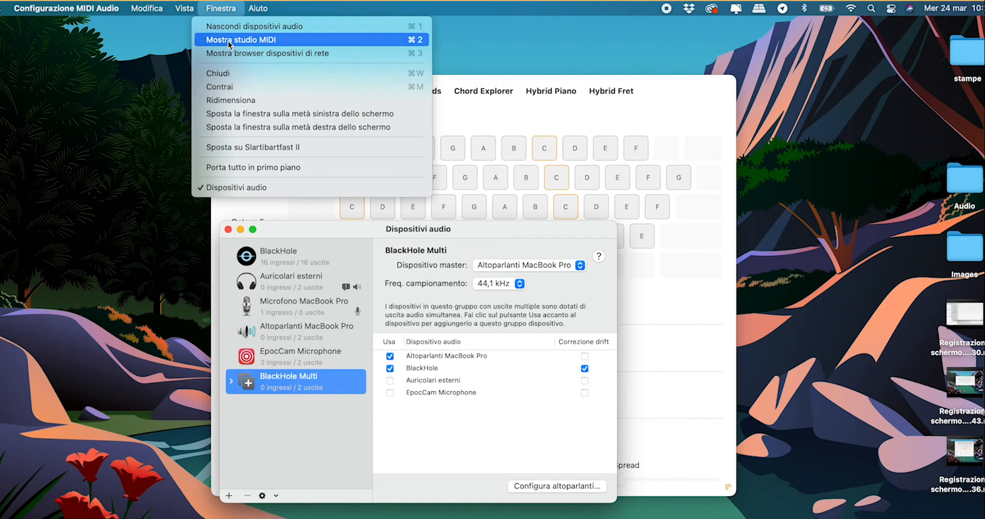
pyautogui.click(241, 40)
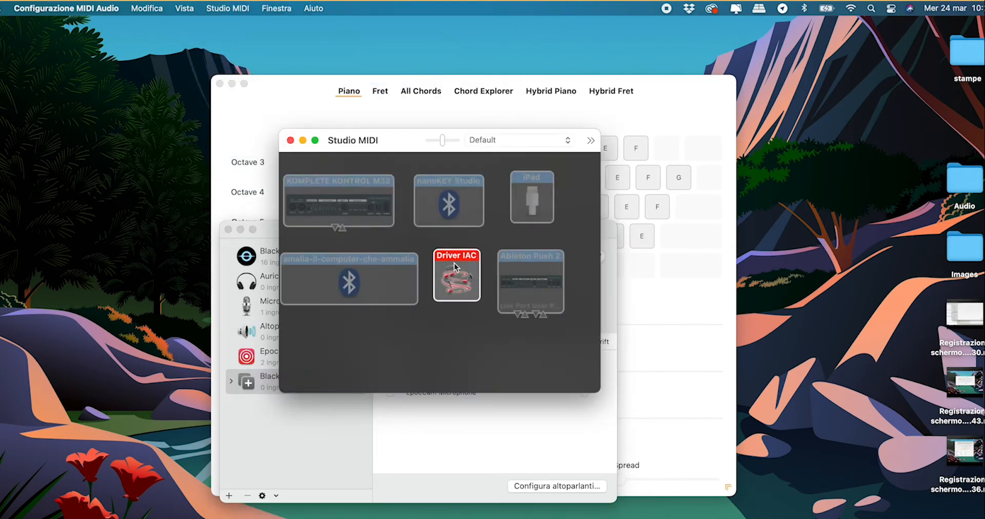
pyautogui.doubleClick(456, 275)
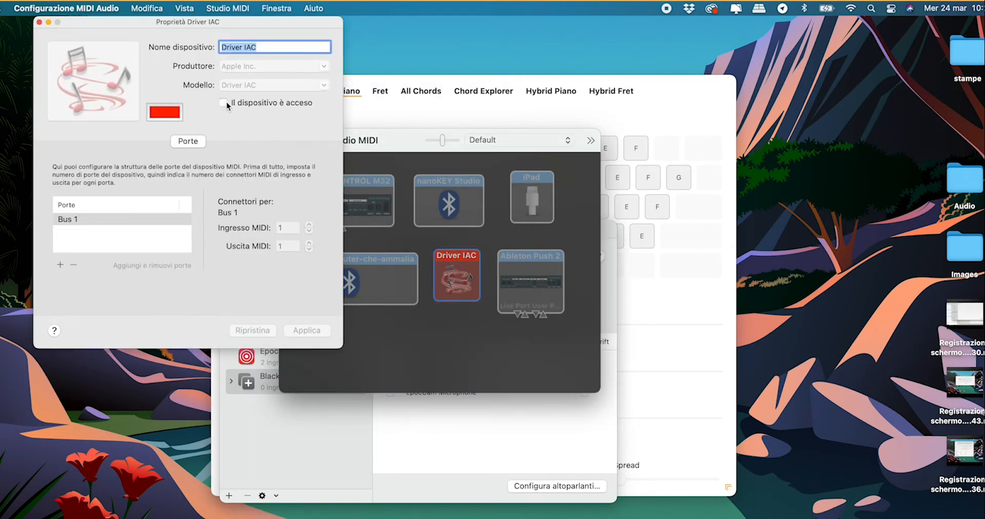
# Review the MIDI device list and Cubase's Studio menu, leaving VeyBoard chromatic over the DAW piano
pyautogui.click(202, 8)
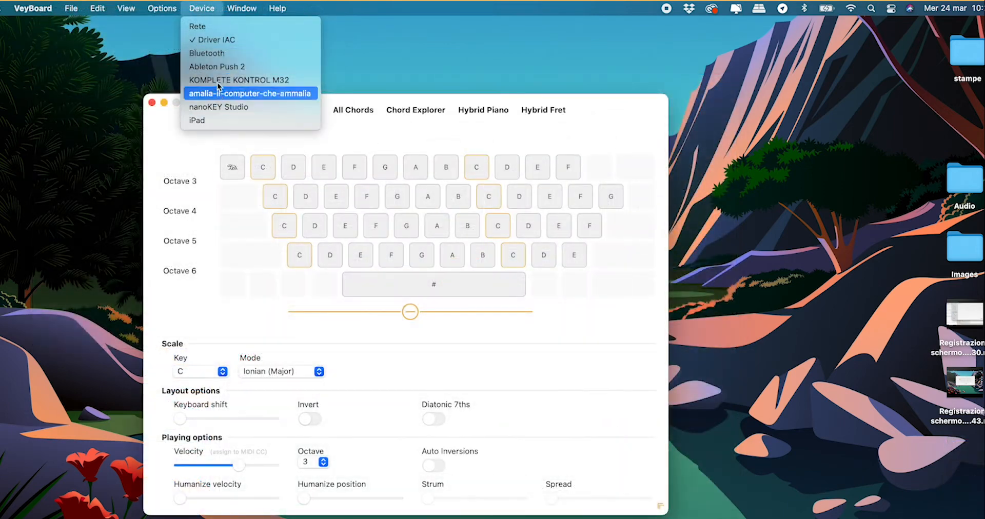
pyautogui.moveTo(613, 101)
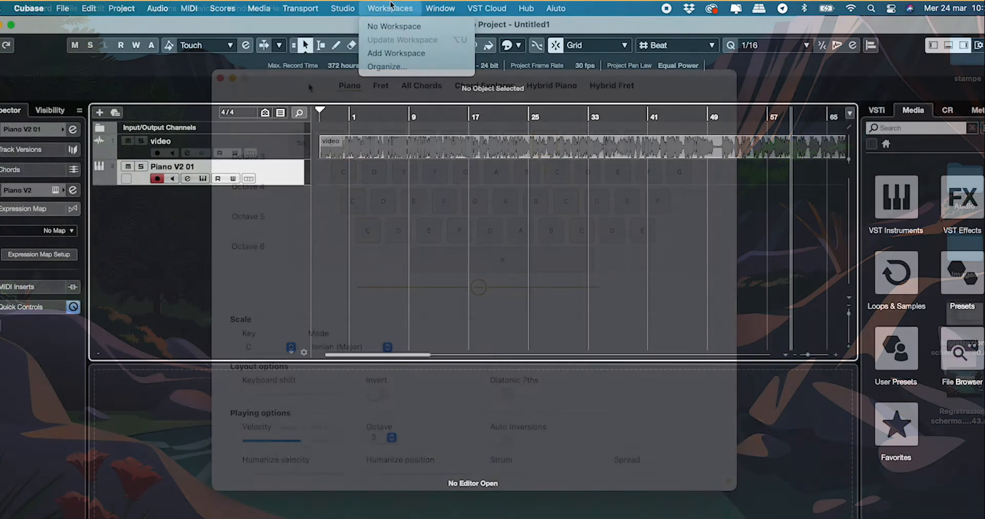
pyautogui.click(343, 8)
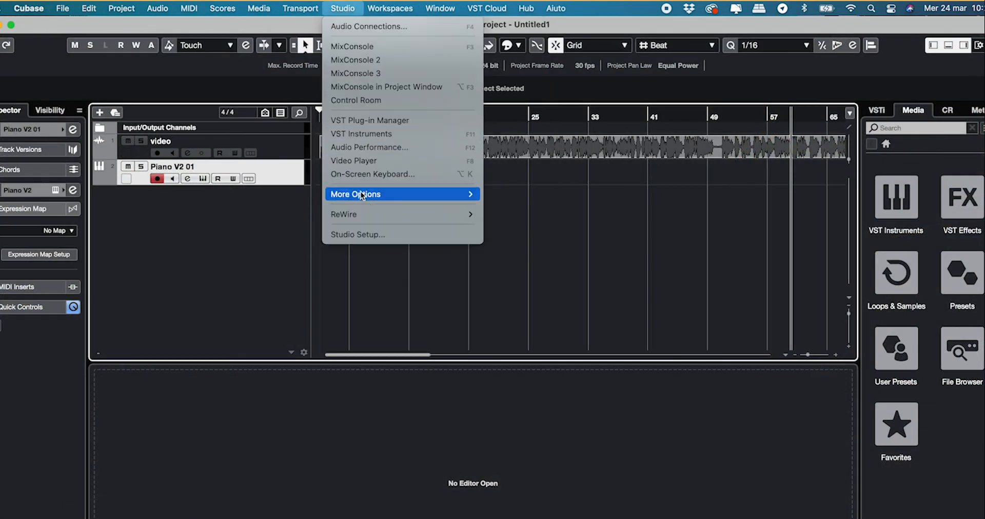
pyautogui.click(357, 234)
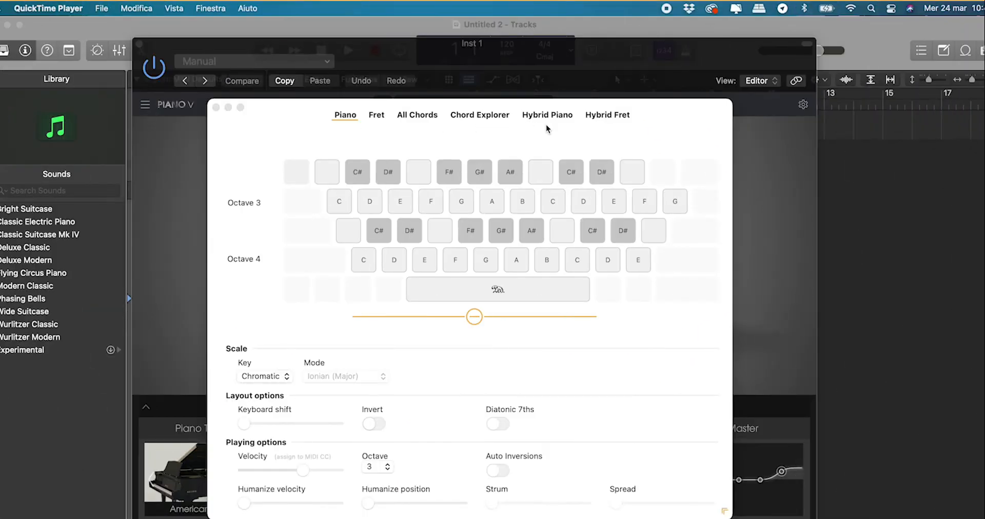
pyautogui.moveTo(421, 134)
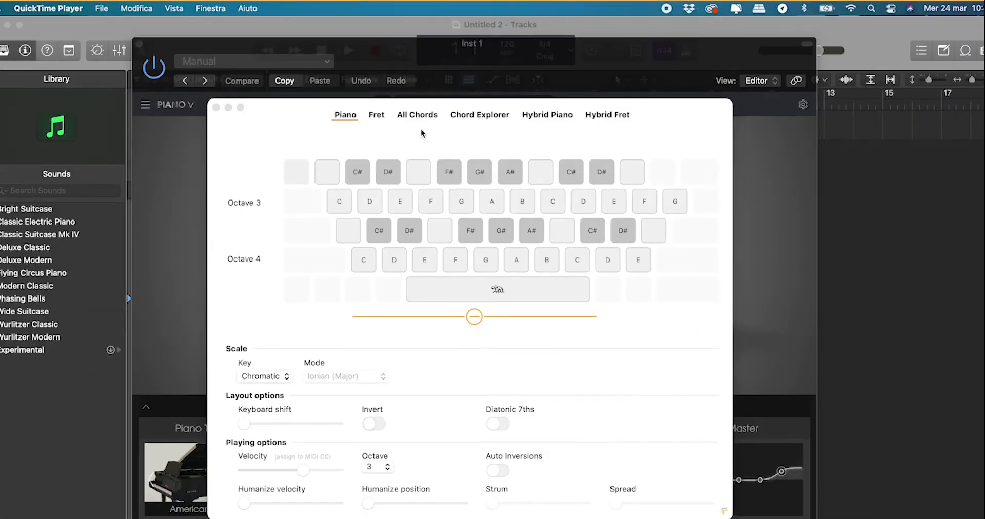
pyautogui.moveTo(301, 134)
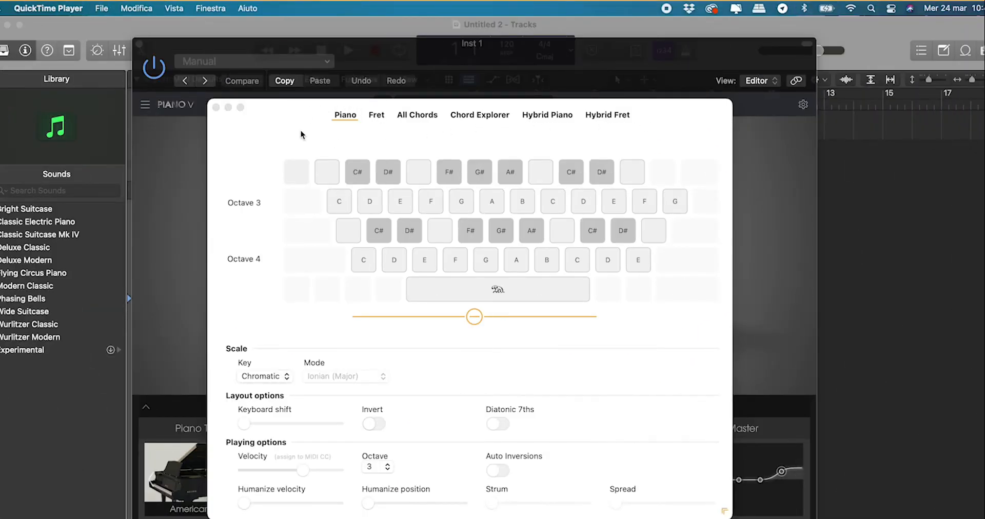
pyautogui.moveTo(355, 213)
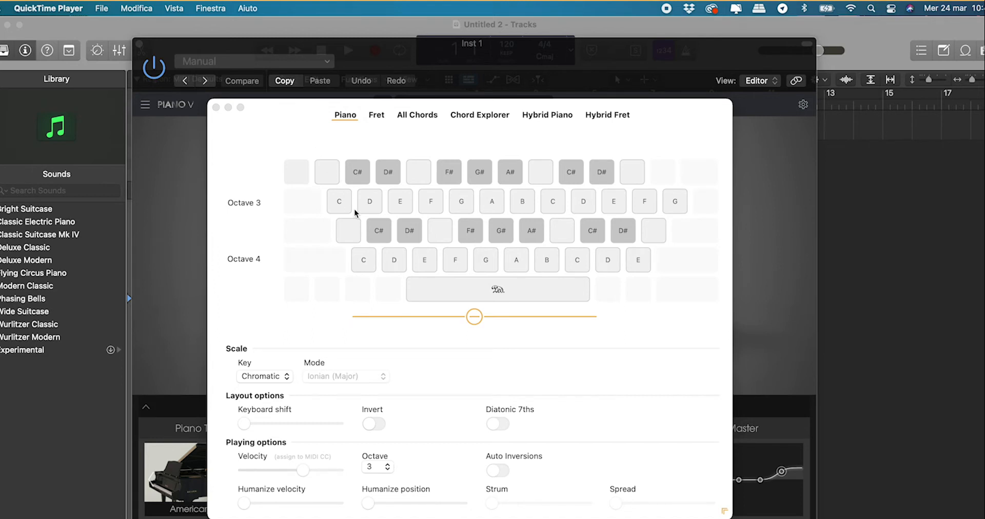
pyautogui.click(364, 260)
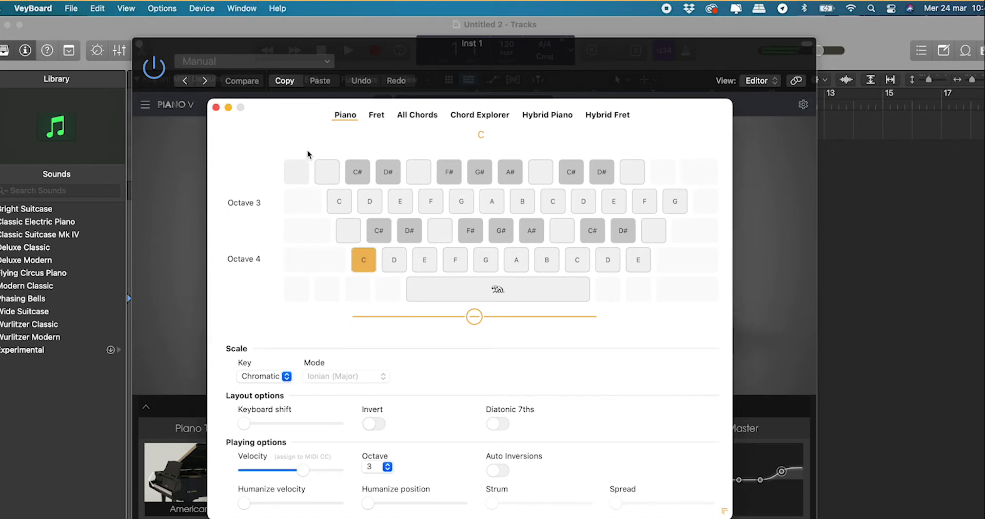
pyautogui.click(363, 259)
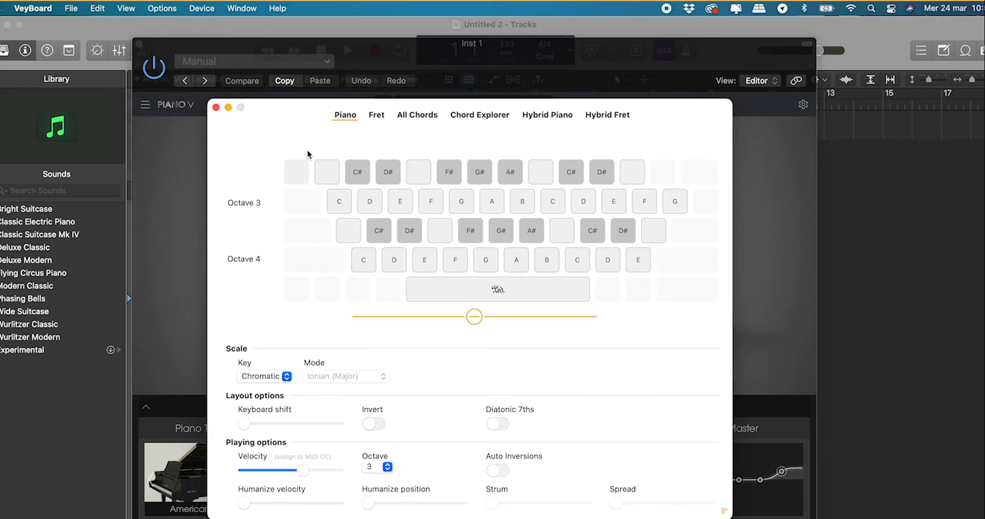
pyautogui.moveTo(348, 172)
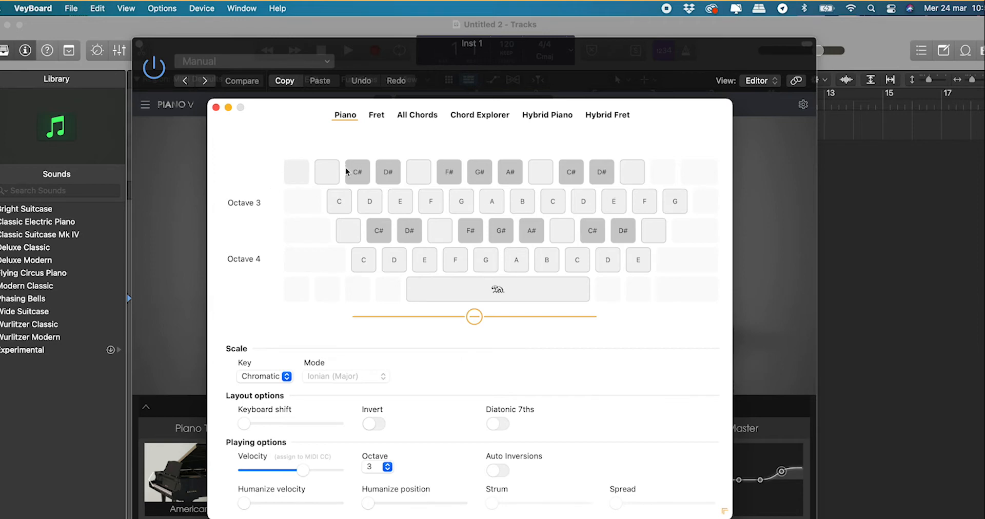
pyautogui.moveTo(279, 224)
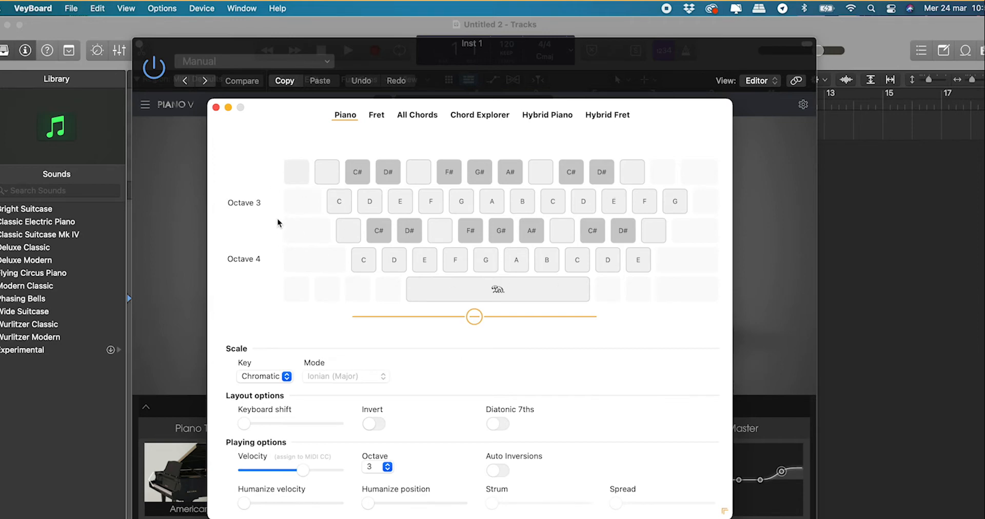
pyautogui.click(363, 259)
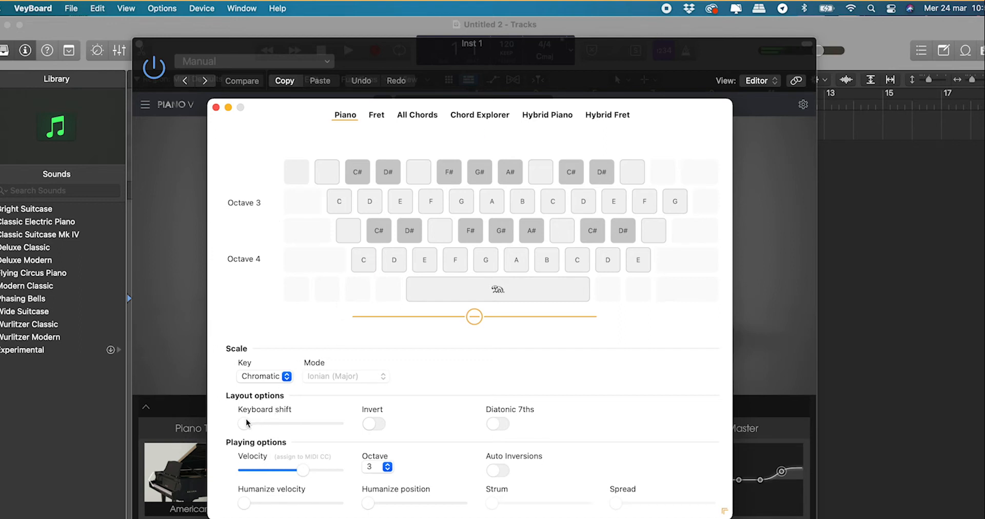
# Shift rows to start on D, invert the grid, set base octave 4 and play D plus another note
pyautogui.moveTo(244, 423); pyautogui.dragTo(270, 423)
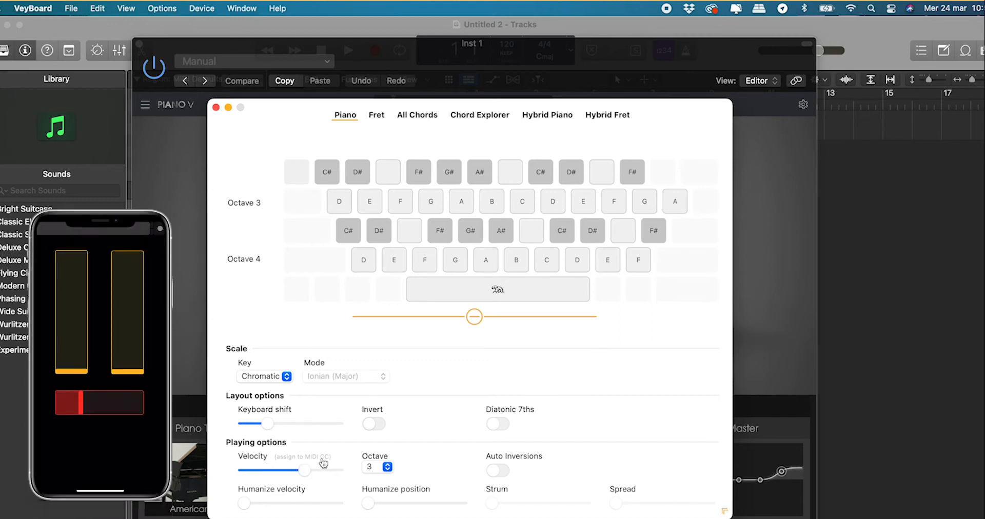
pyautogui.click(241, 80)
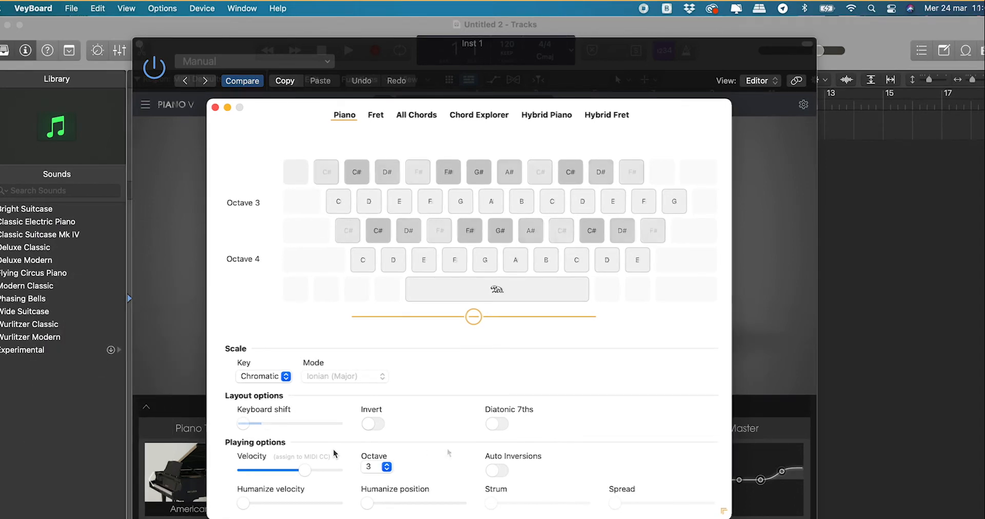
pyautogui.click(377, 467)
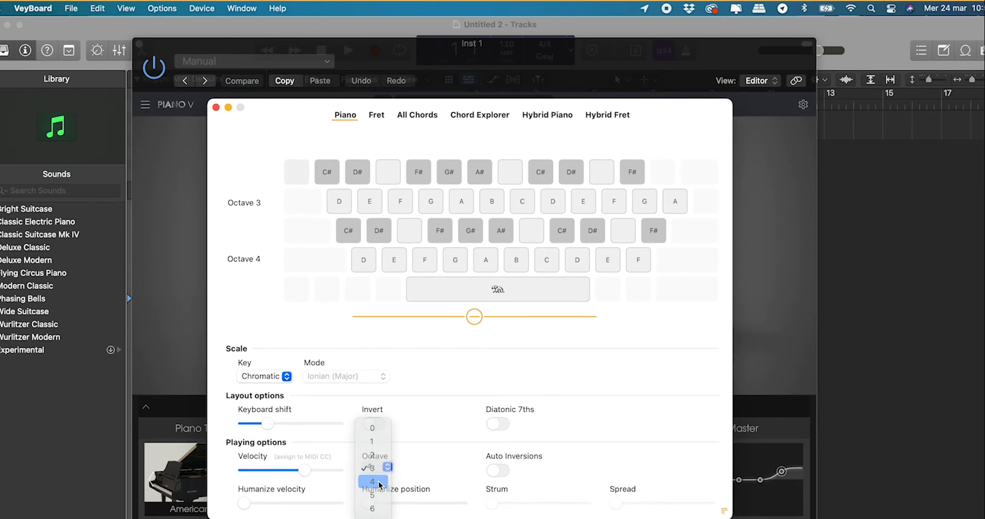
pyautogui.click(371, 483)
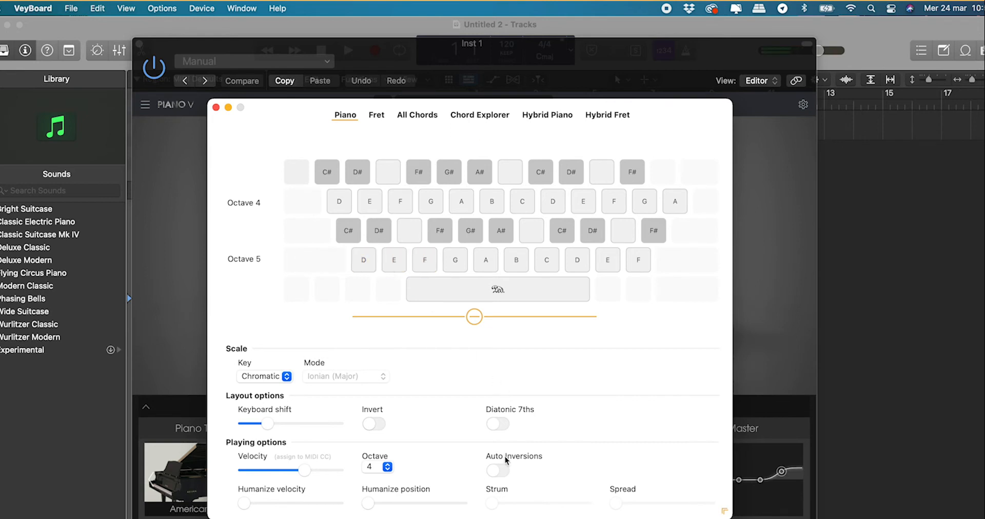
pyautogui.click(374, 423)
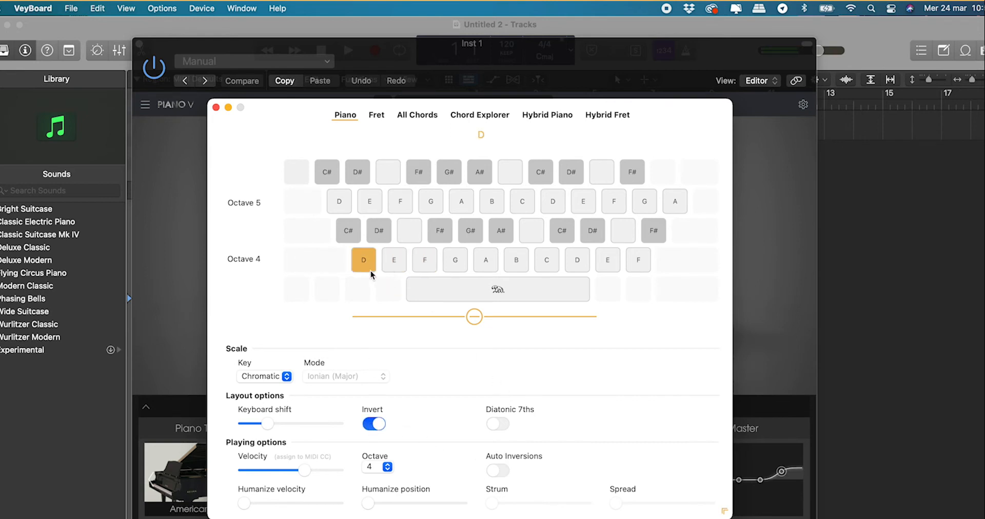
pyautogui.click(363, 260)
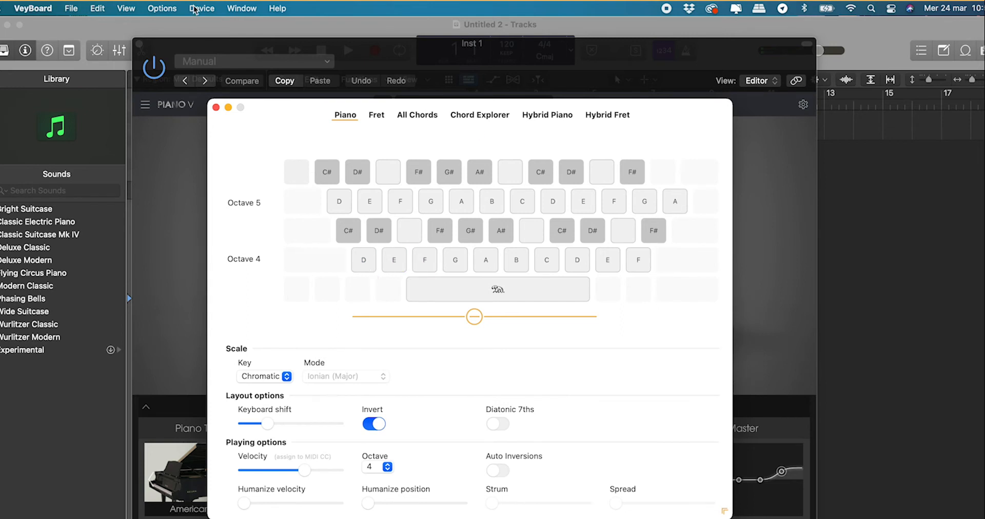
# Glance at the Options menu, raise Humanize velocity to about a third and test a D note
pyautogui.click(162, 8)
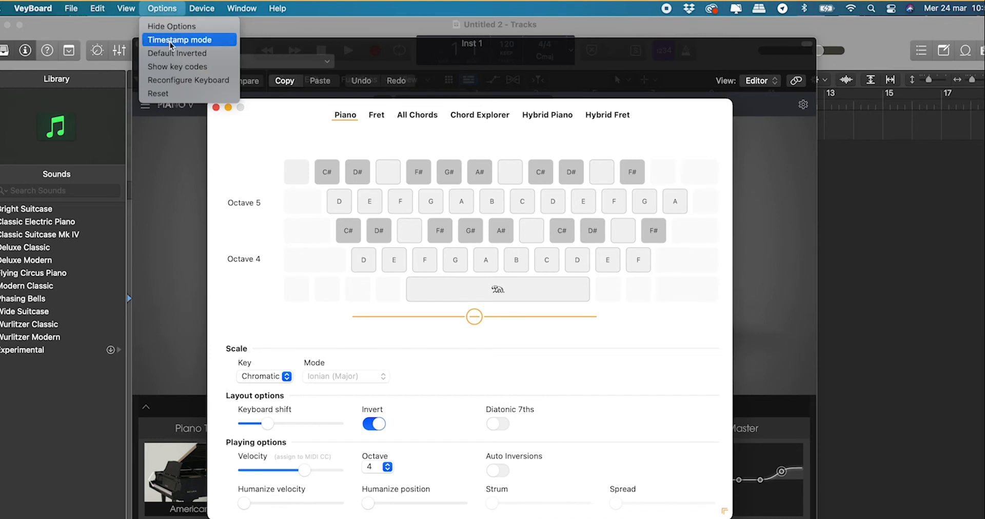
pyautogui.moveTo(188, 52)
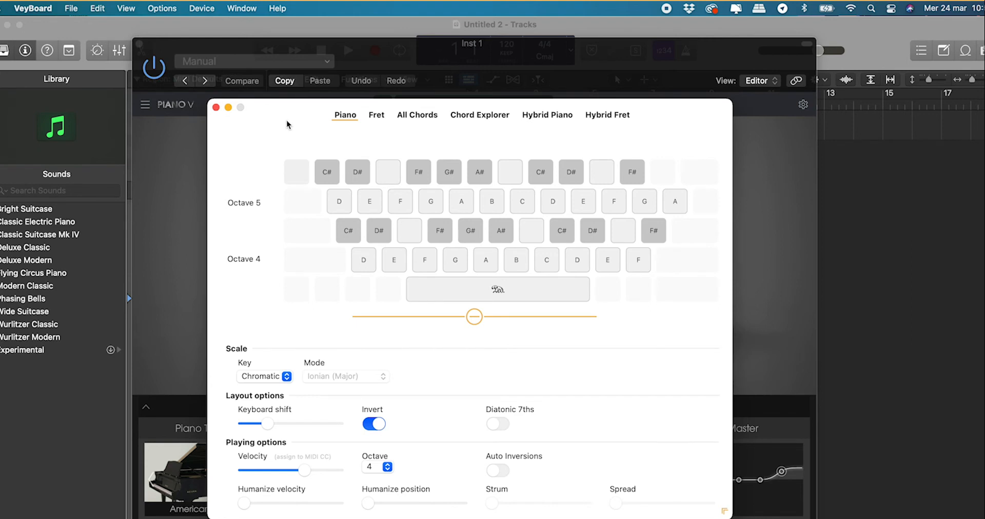
pyautogui.moveTo(288, 127)
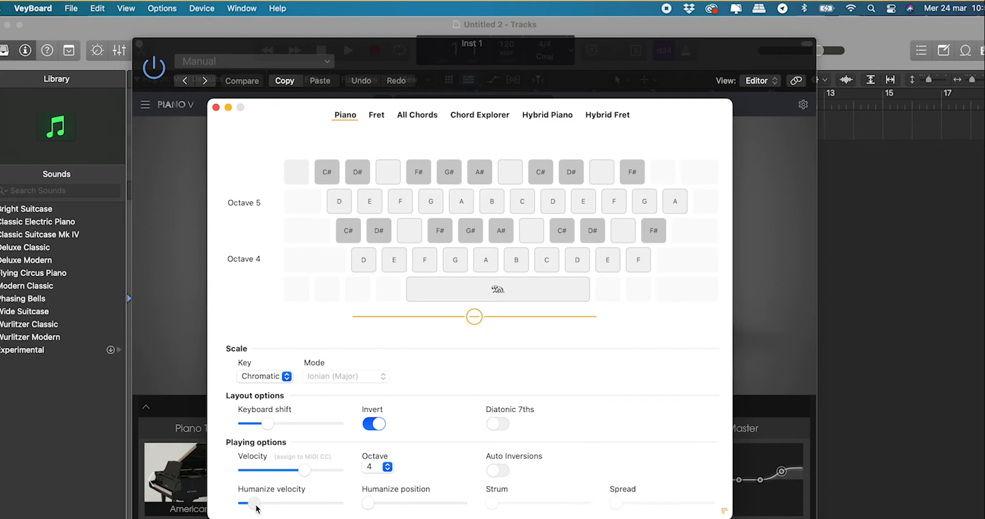
pyautogui.moveTo(255, 503); pyautogui.dragTo(278, 502)
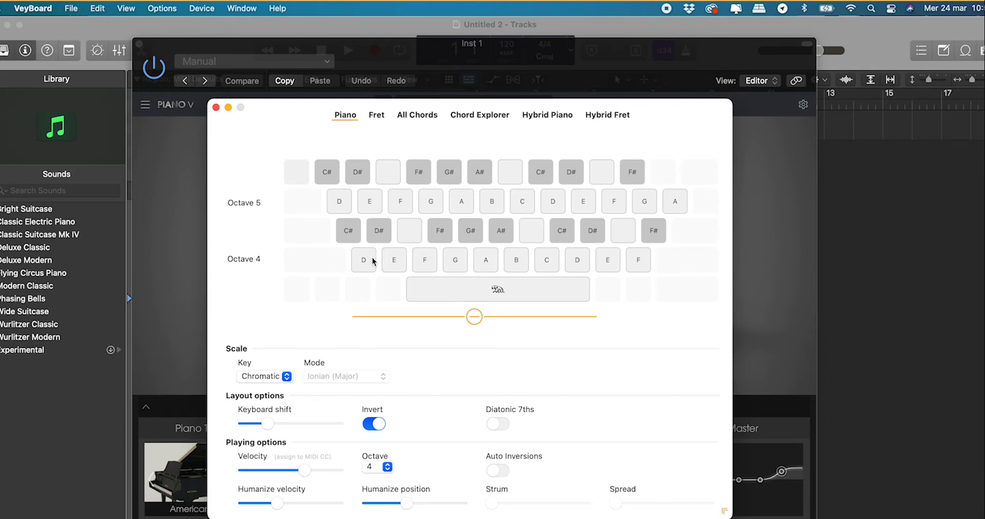
pyautogui.click(454, 259)
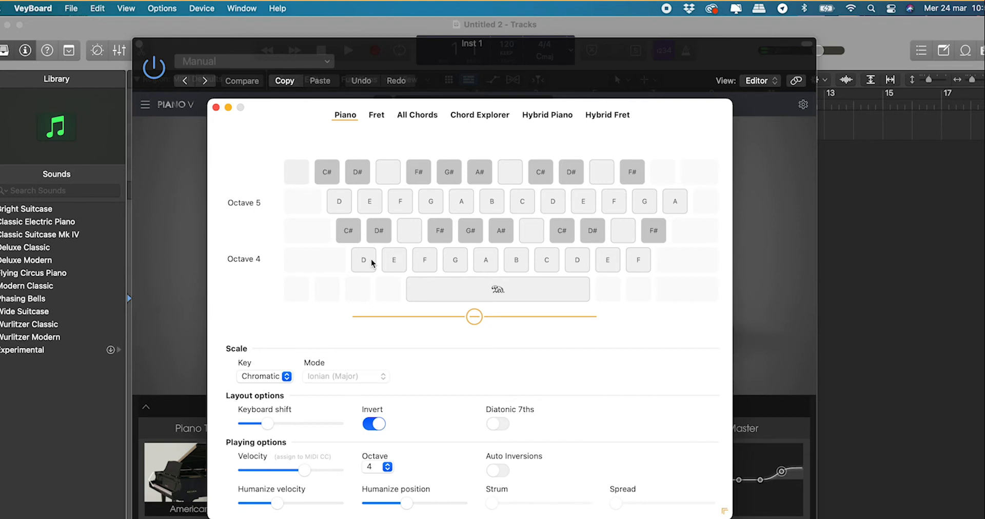
pyautogui.moveTo(285, 362)
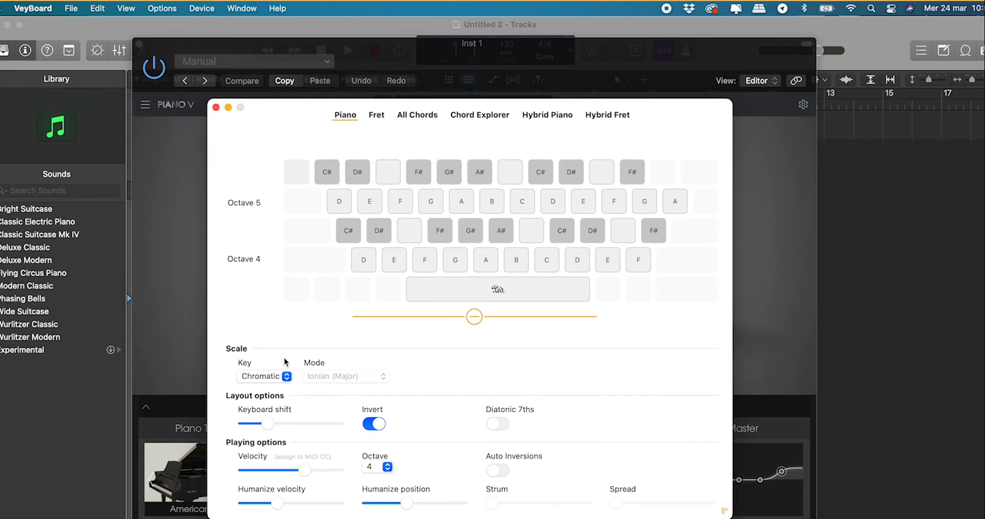
# Set the scale Key to G and keep the Mode on Ionian (Major)
pyautogui.click(264, 375)
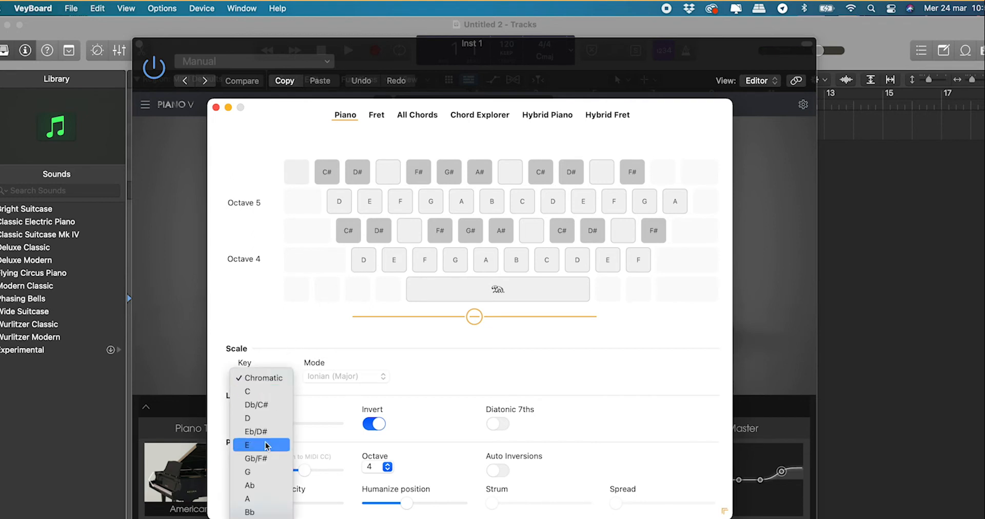
pyautogui.click(247, 471)
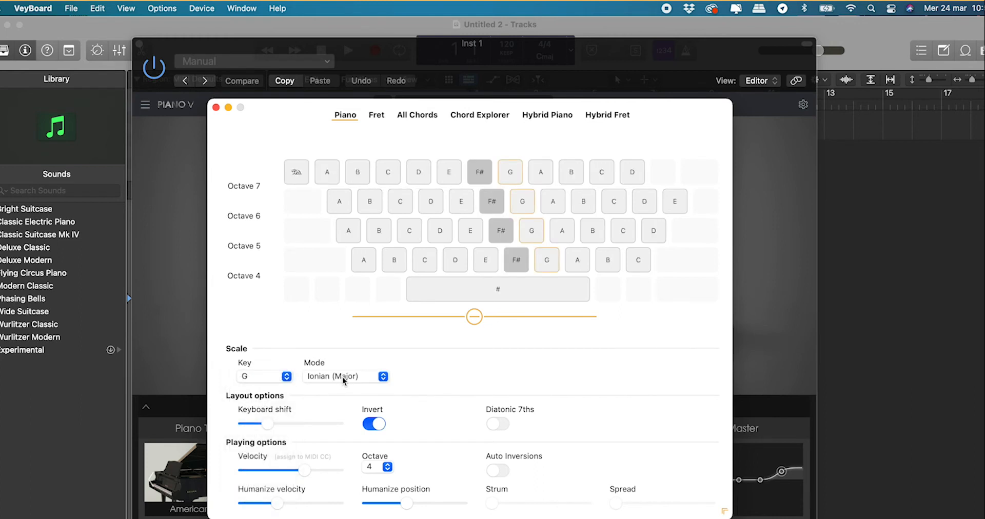
pyautogui.click(344, 377)
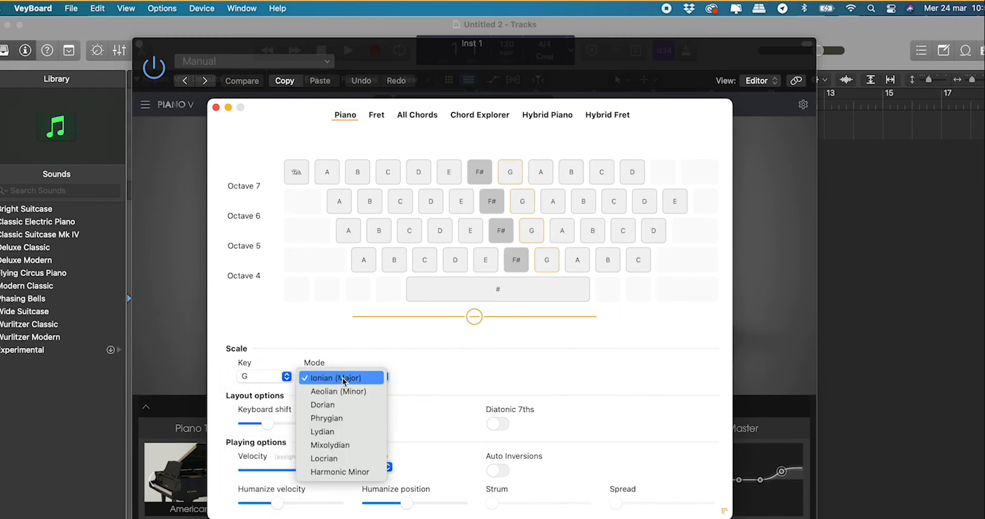
pyautogui.click(341, 377)
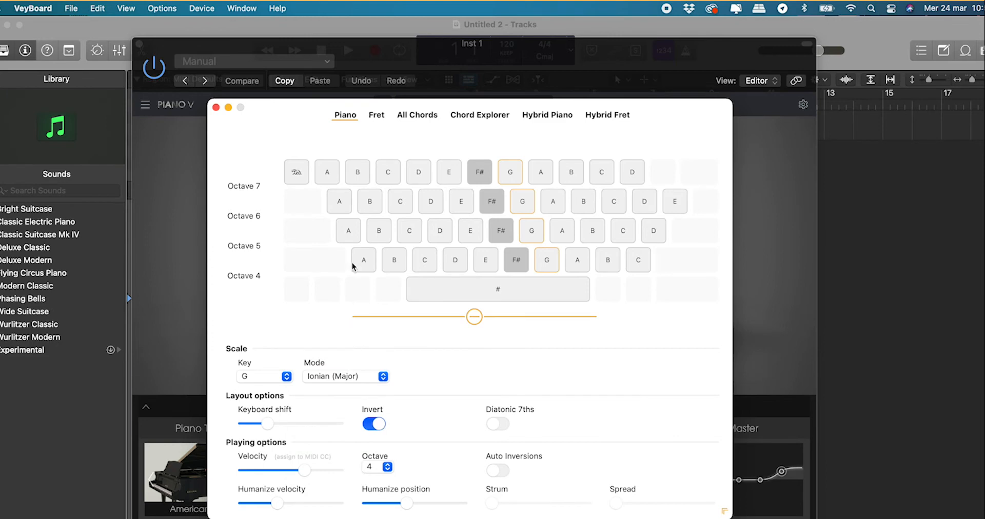
pyautogui.moveTo(268, 434)
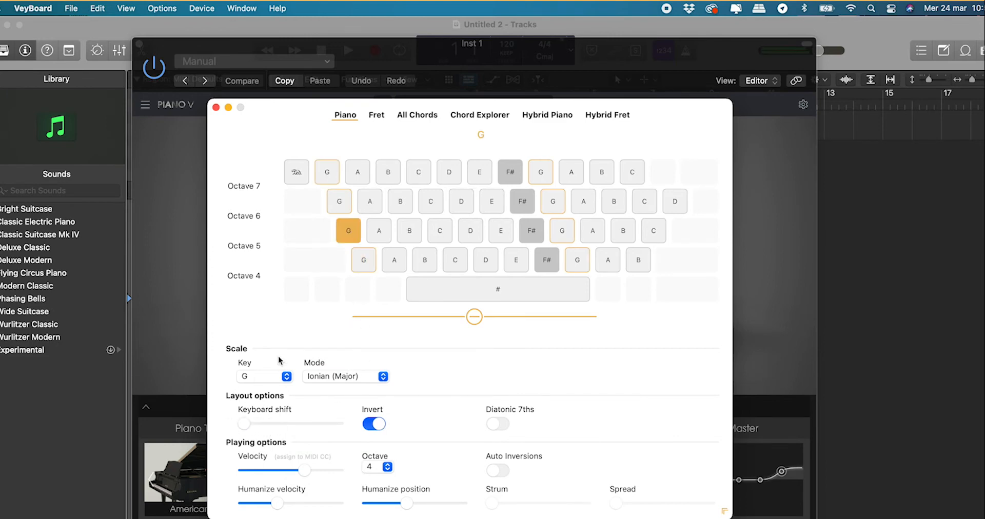
# Play a G pad, then test a note with the # sharp modifier held and release it
pyautogui.click(349, 231)
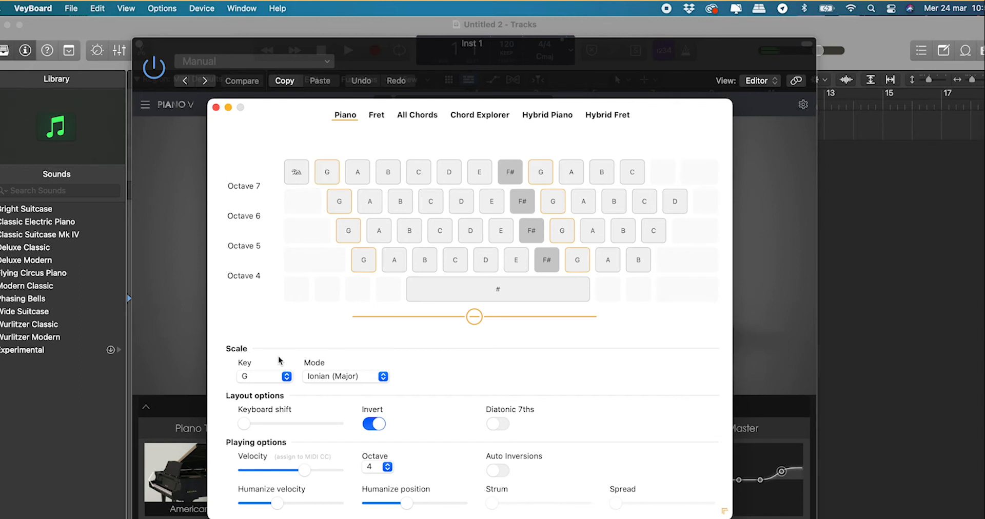
pyautogui.click(498, 289)
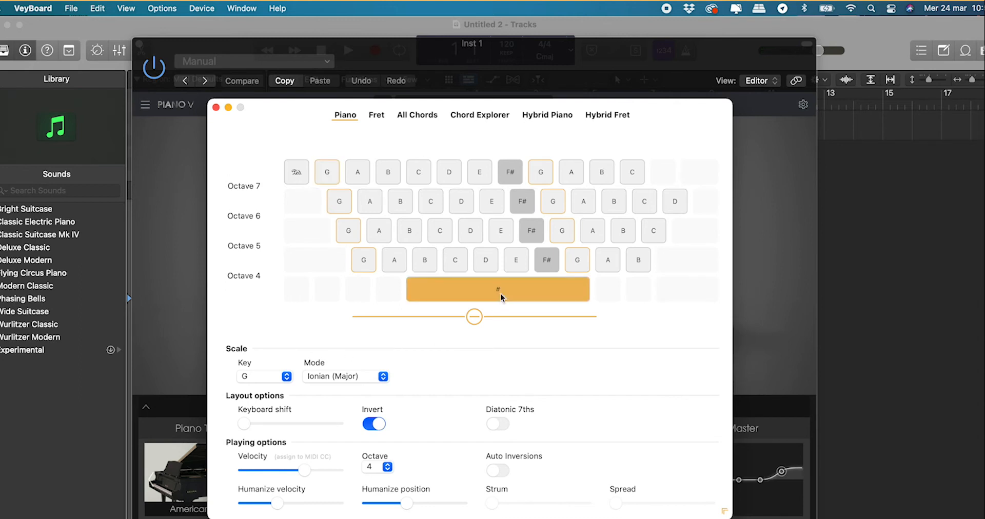
pyautogui.click(363, 260)
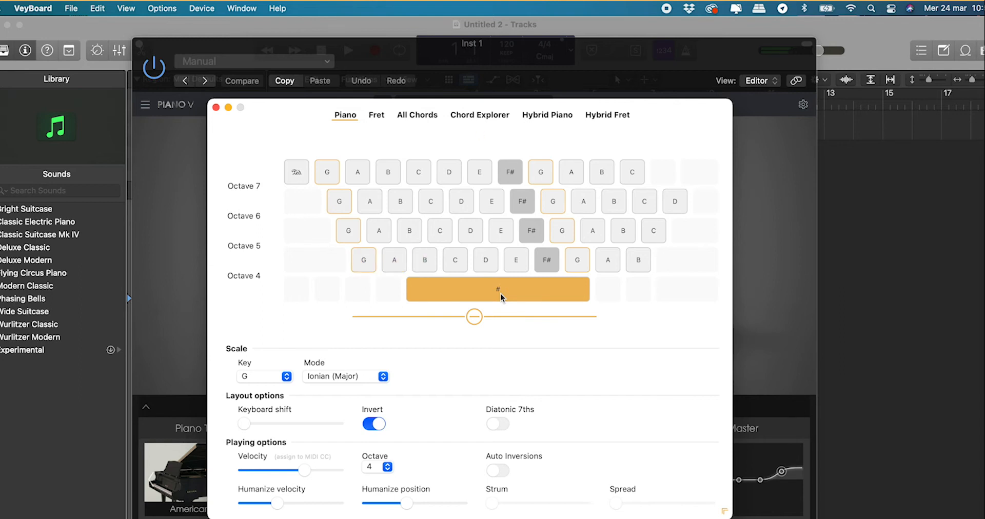
pyautogui.click(498, 289)
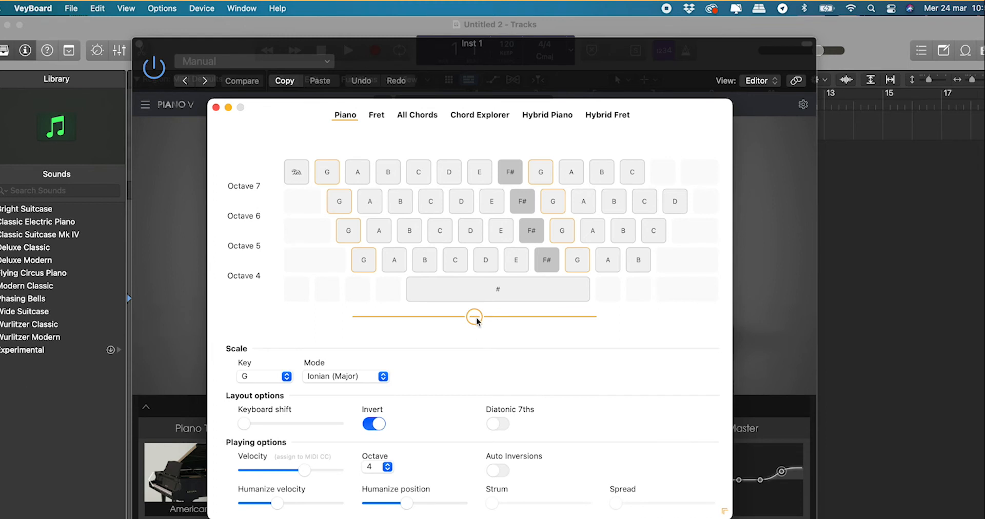
pyautogui.moveTo(454, 353)
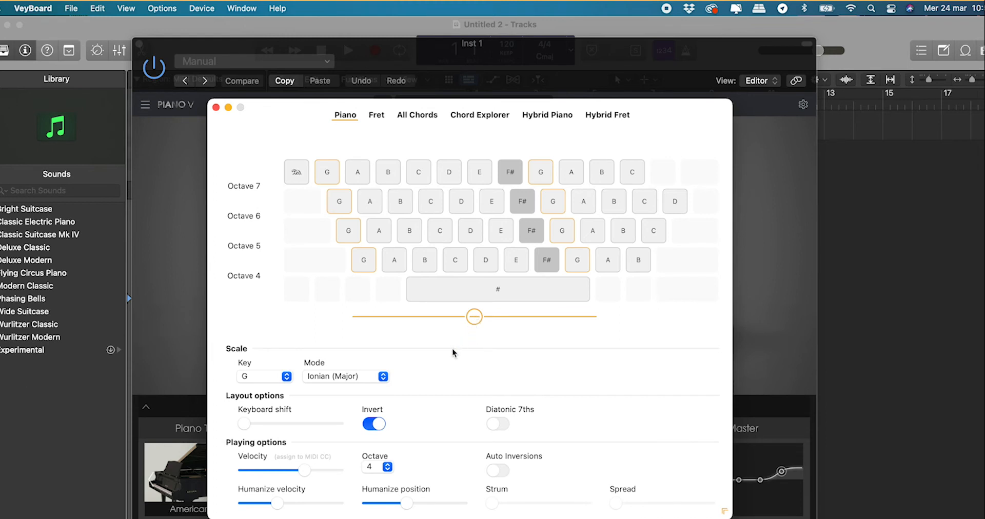
# Enable the key codes option so each pad shows its computer keyboard character
pyautogui.click(162, 9)
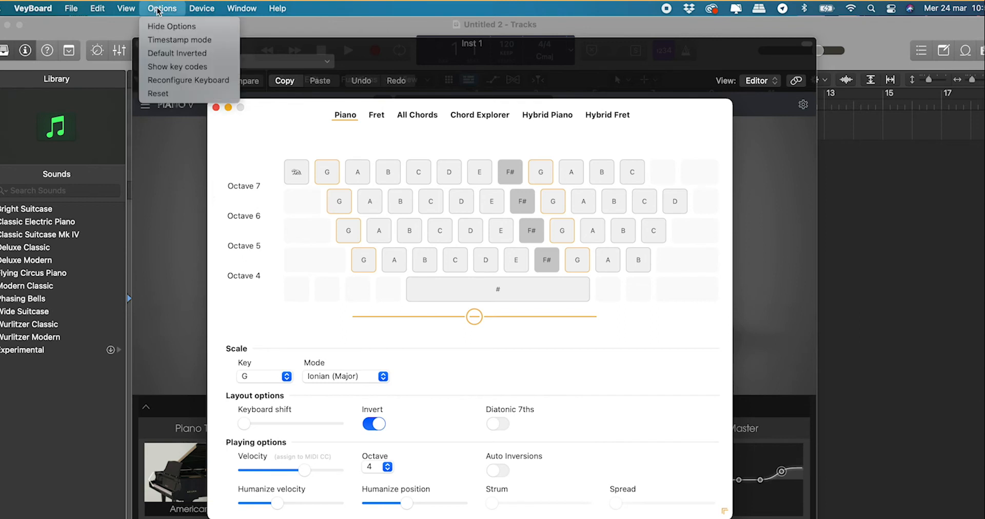
pyautogui.moveTo(188, 80)
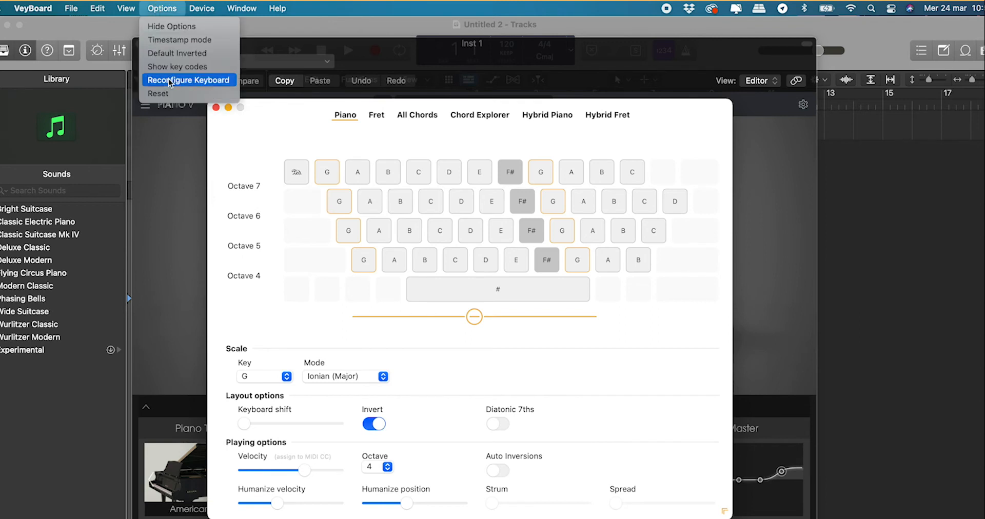
pyautogui.click(177, 67)
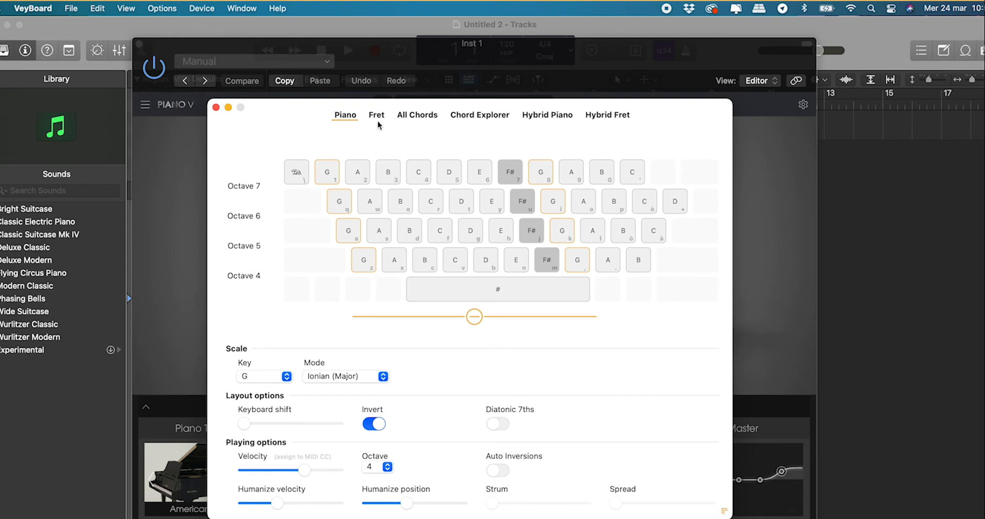
# Switch to Fret mode and set the Key back to Chromatic
pyautogui.click(161, 8)
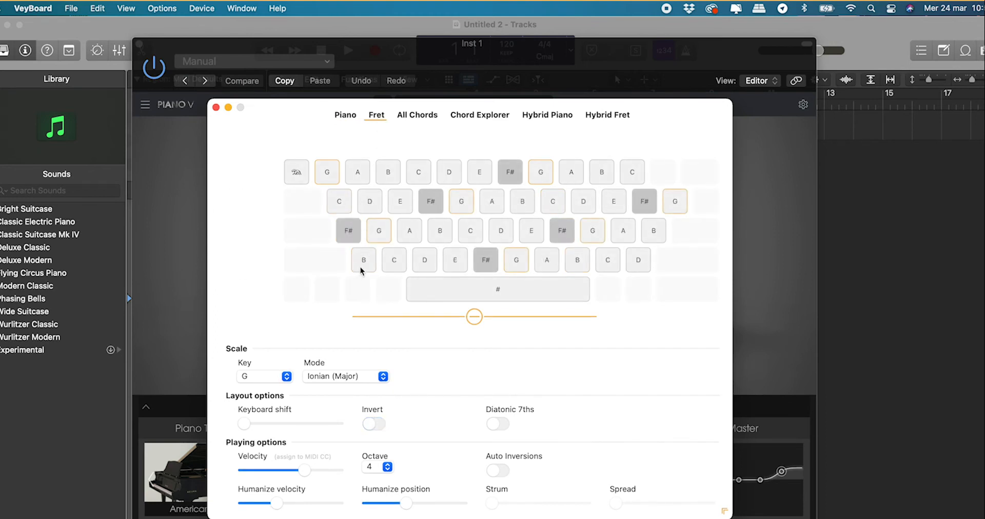
pyautogui.click(264, 375)
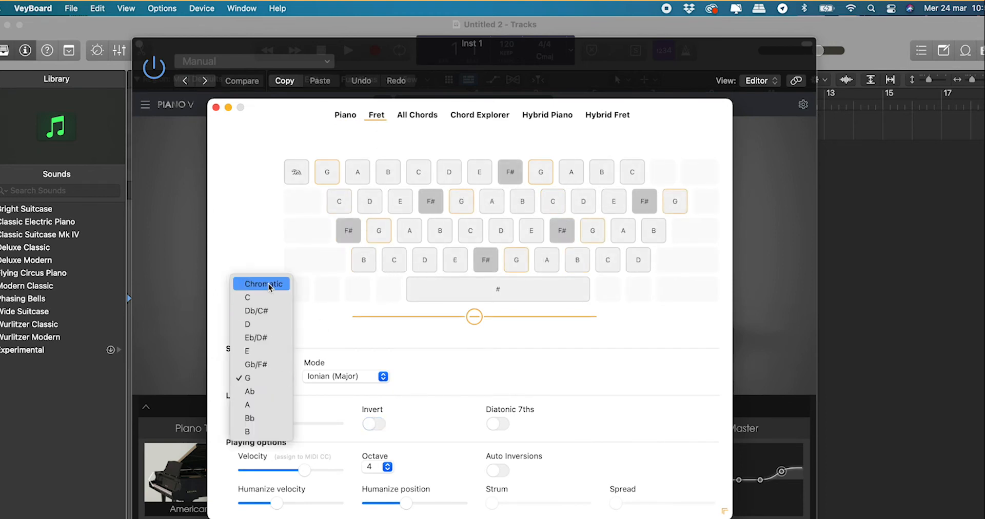
pyautogui.click(261, 284)
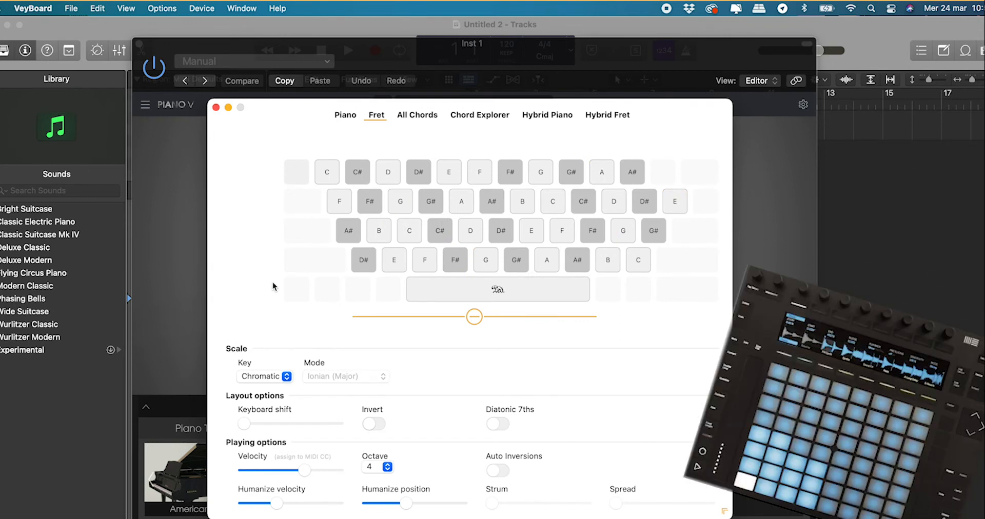
pyautogui.moveTo(407, 121)
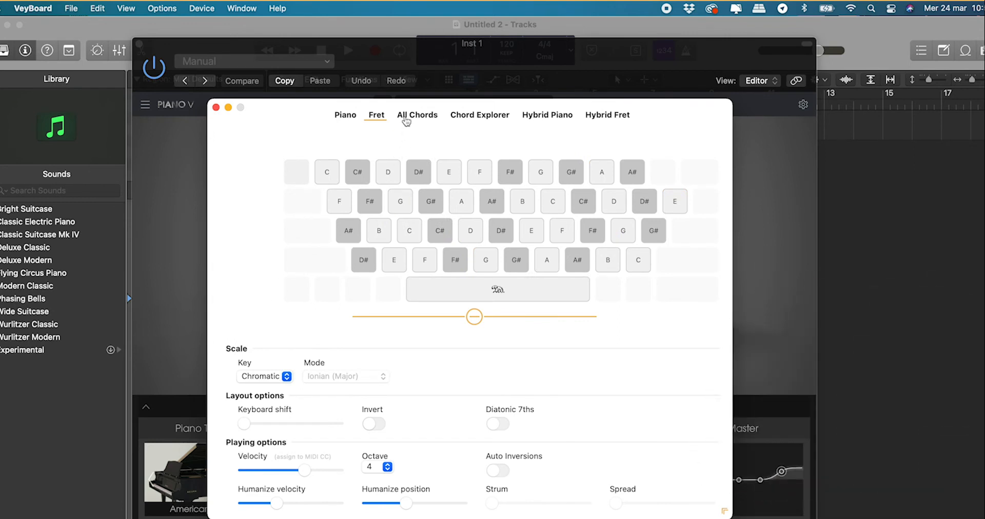
# Switch to All Chords mode and play the D major and C minor chord pads
pyautogui.click(417, 115)
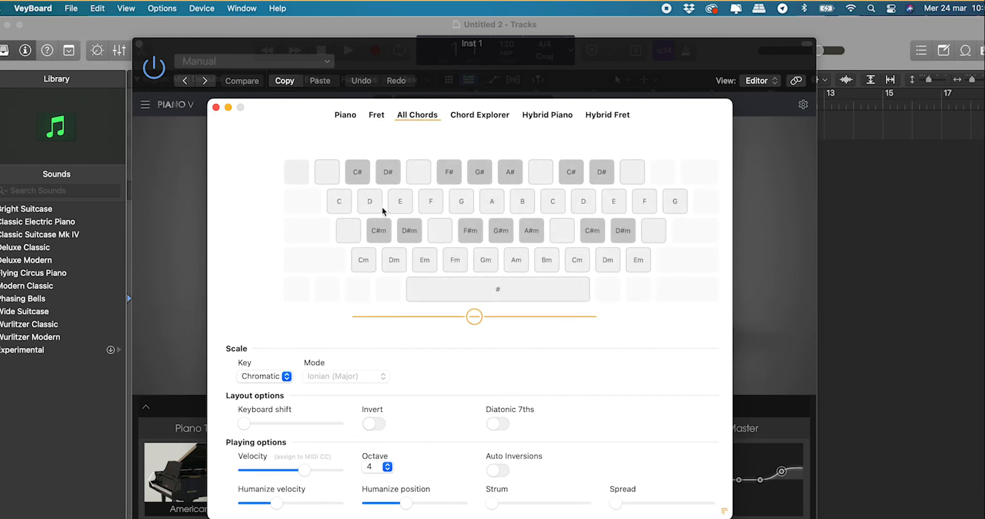
pyautogui.moveTo(339, 191)
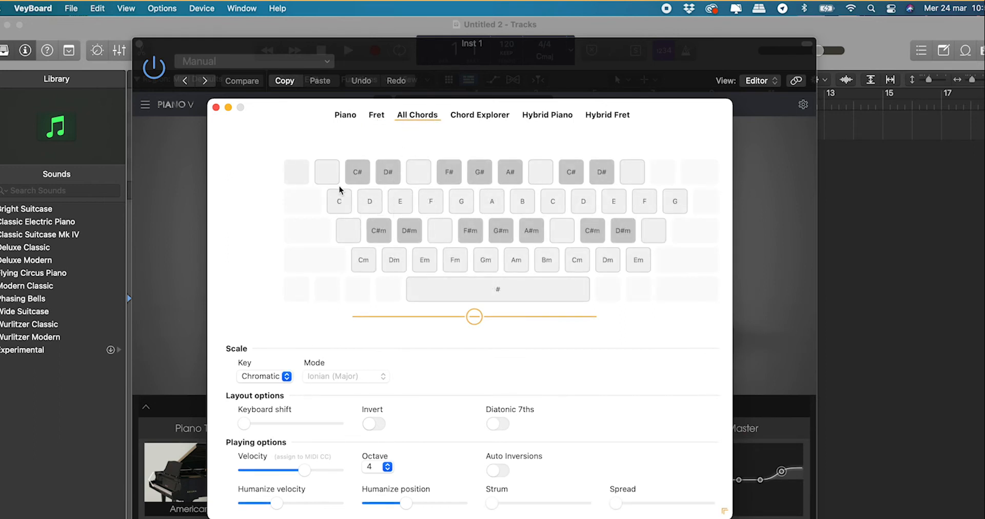
pyautogui.click(370, 201)
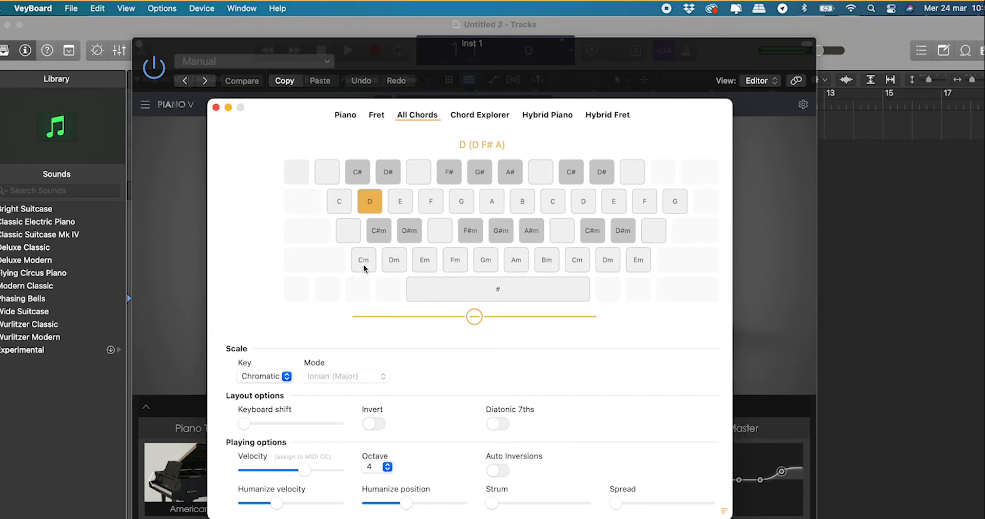
pyautogui.click(423, 260)
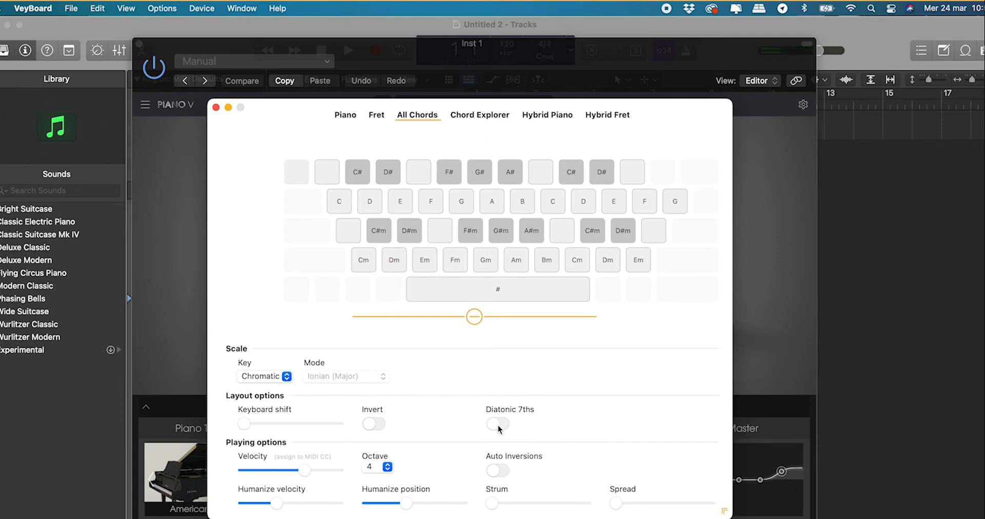
pyautogui.moveTo(491, 374)
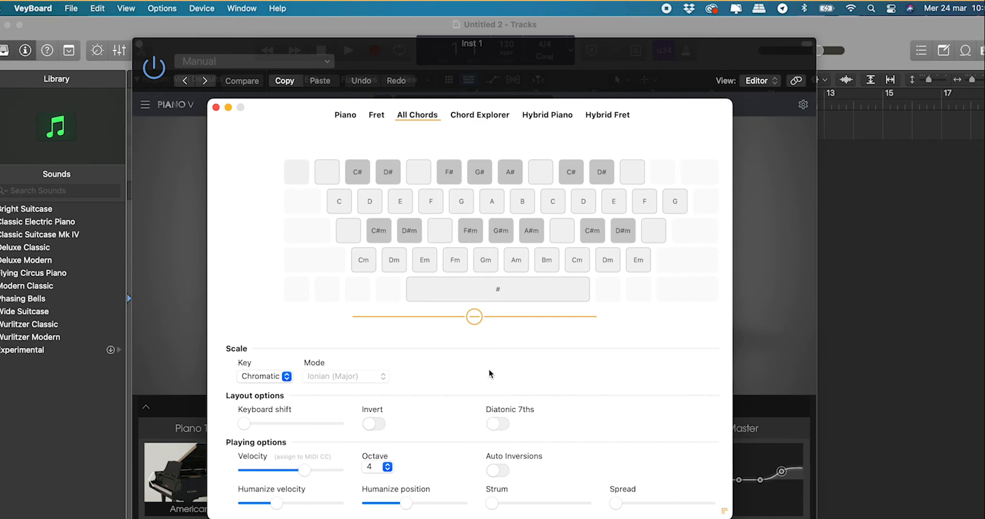
# Try Diatonic 7ths in C Ionian with Strum, Spread and Auto Inversions, then return to plain triads without inversions
pyautogui.click(263, 376)
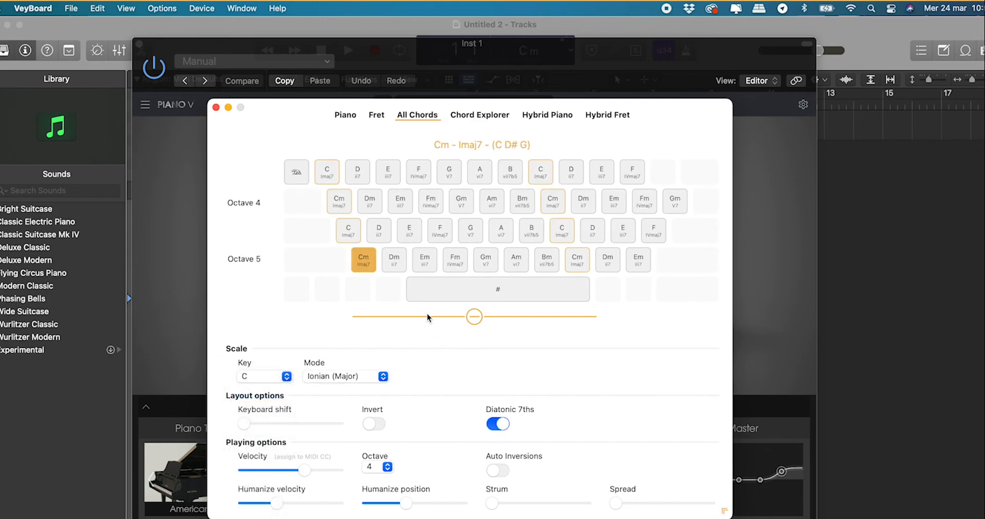
pyautogui.click(363, 259)
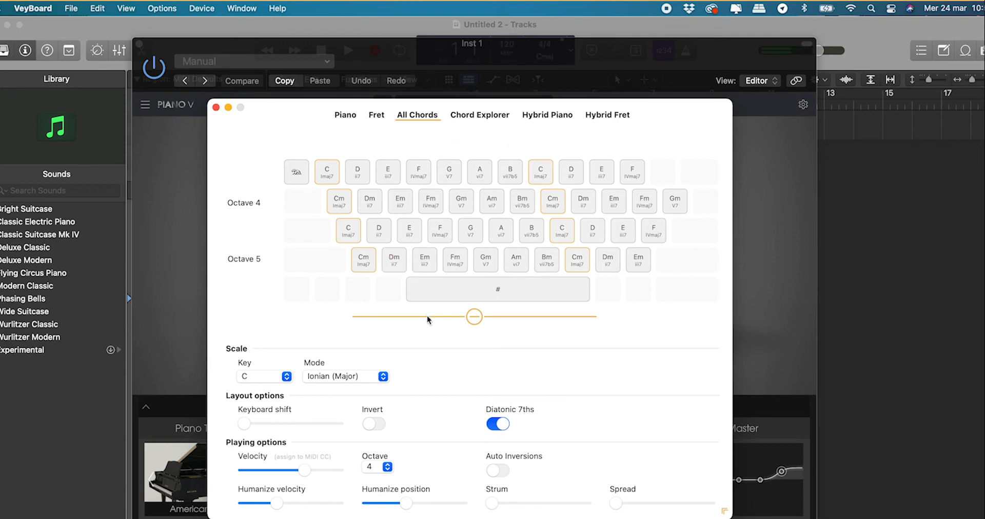
pyautogui.moveTo(491, 504); pyautogui.dragTo(539, 504)
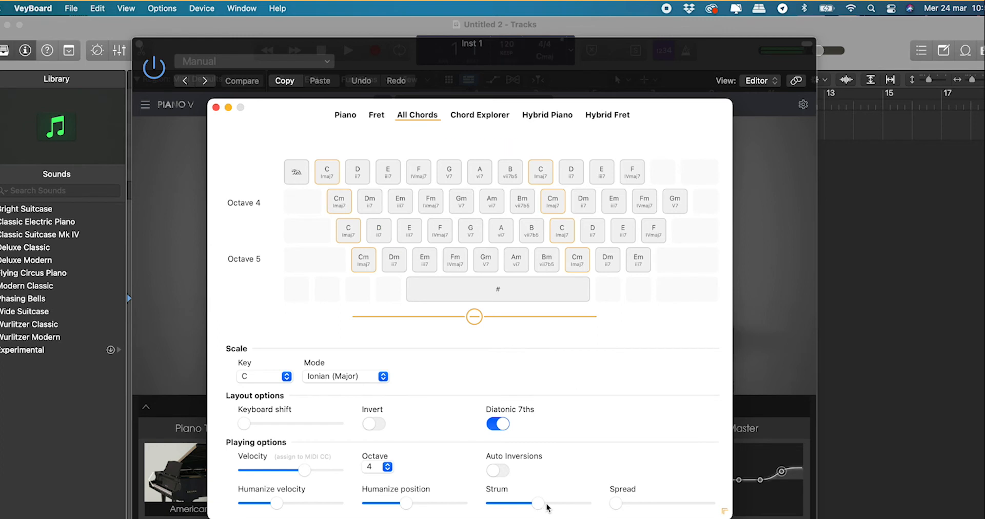
pyautogui.moveTo(615, 504); pyautogui.dragTo(657, 504)
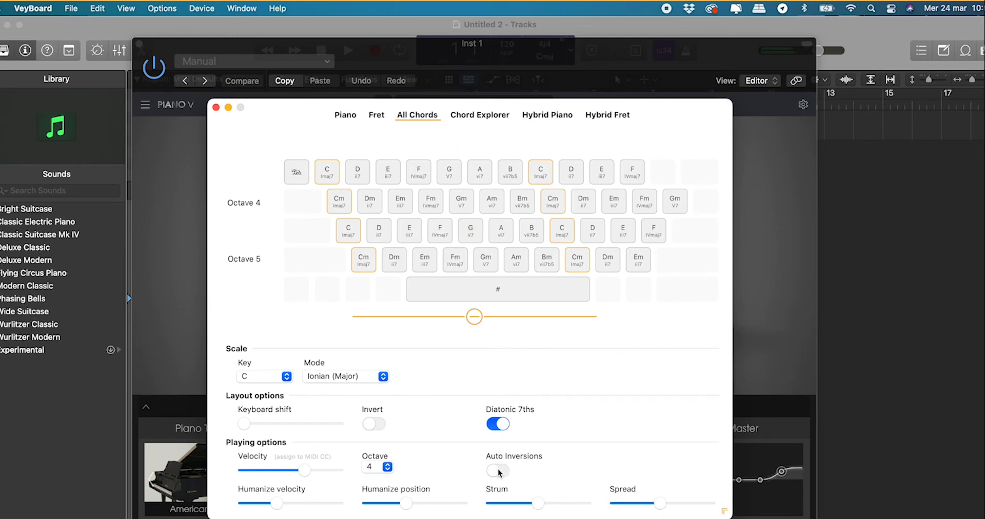
pyautogui.click(497, 471)
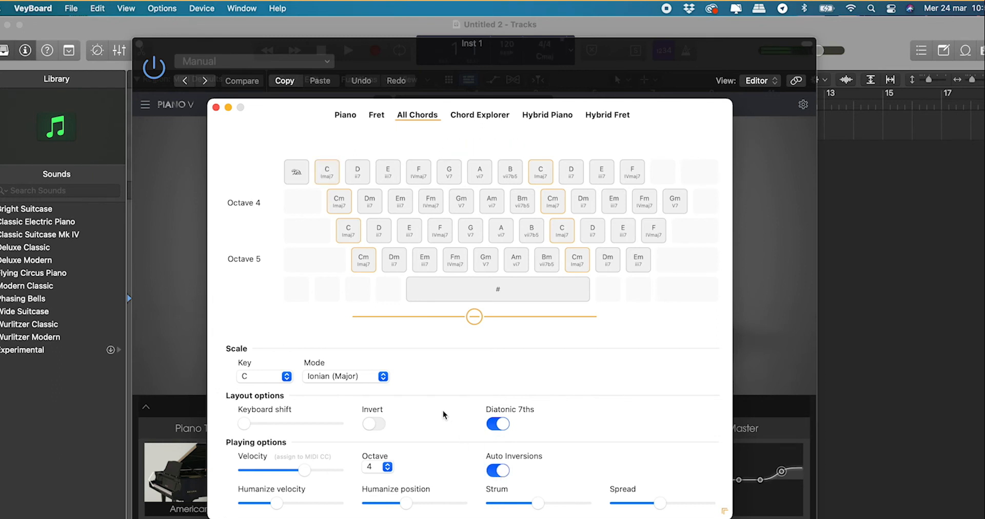
pyautogui.click(418, 171)
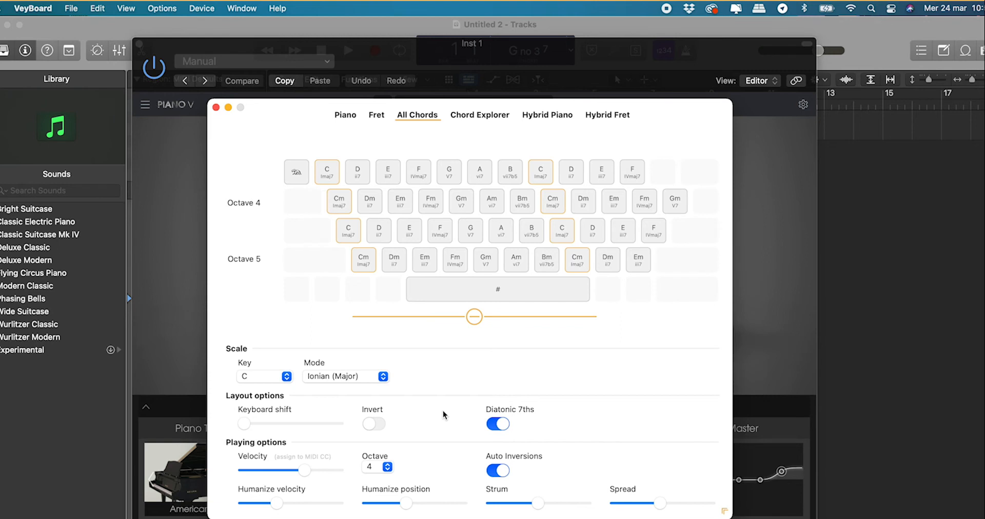
pyautogui.moveTo(445, 422)
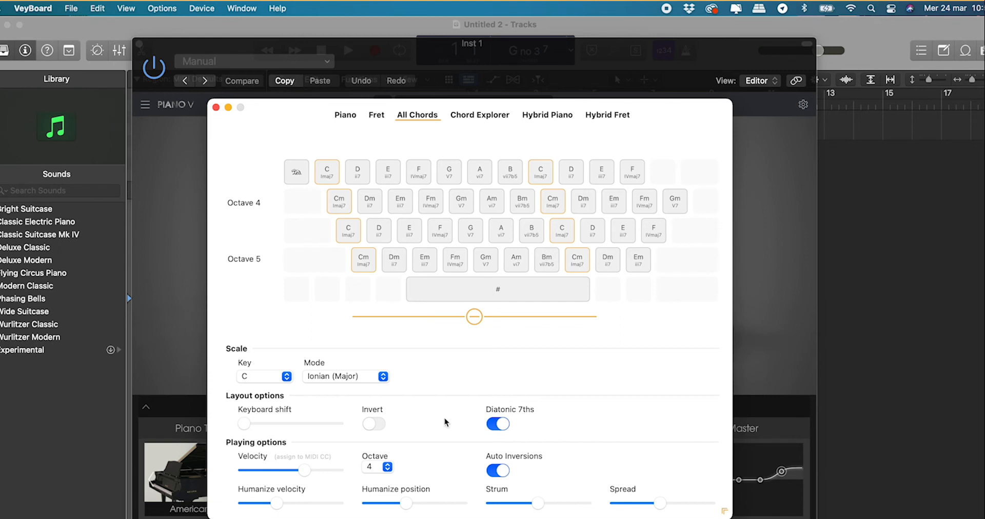
pyautogui.moveTo(502, 432)
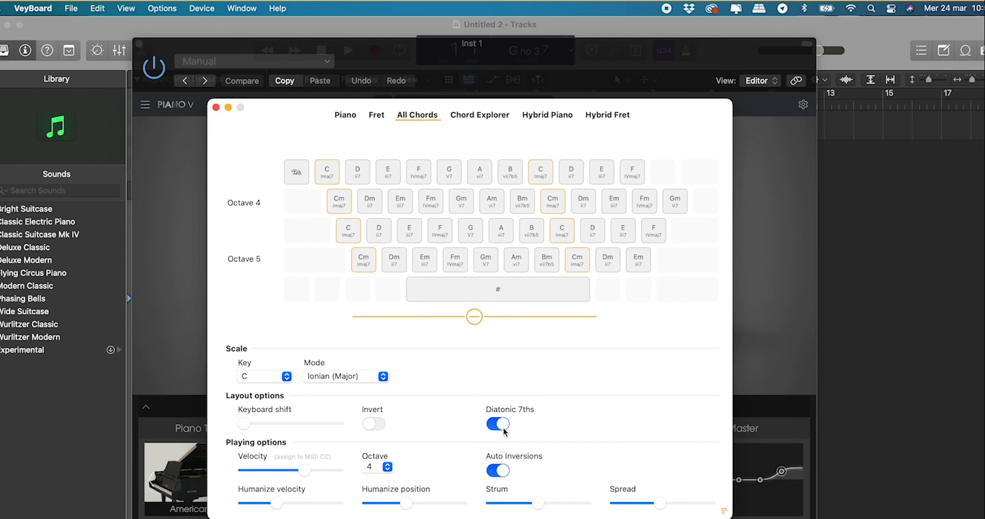
pyautogui.click(498, 424)
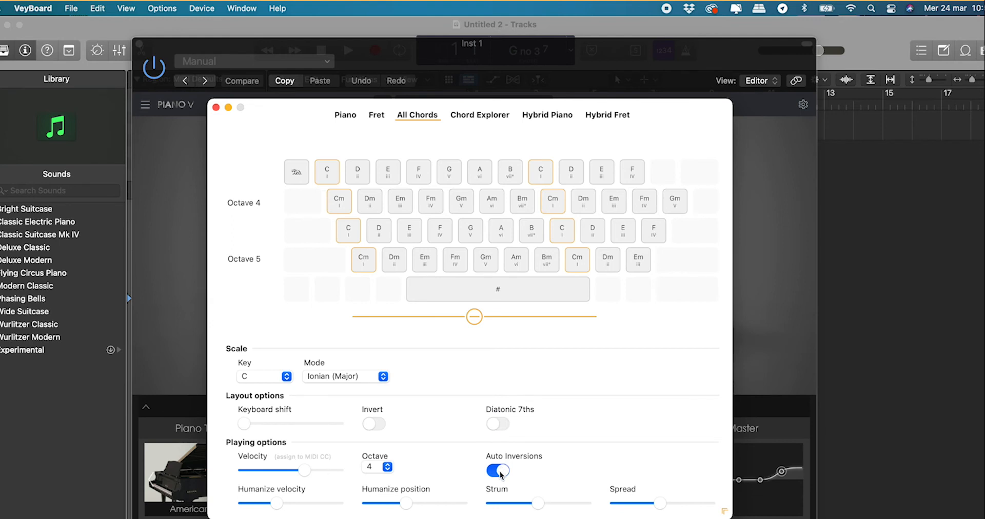
pyautogui.click(497, 471)
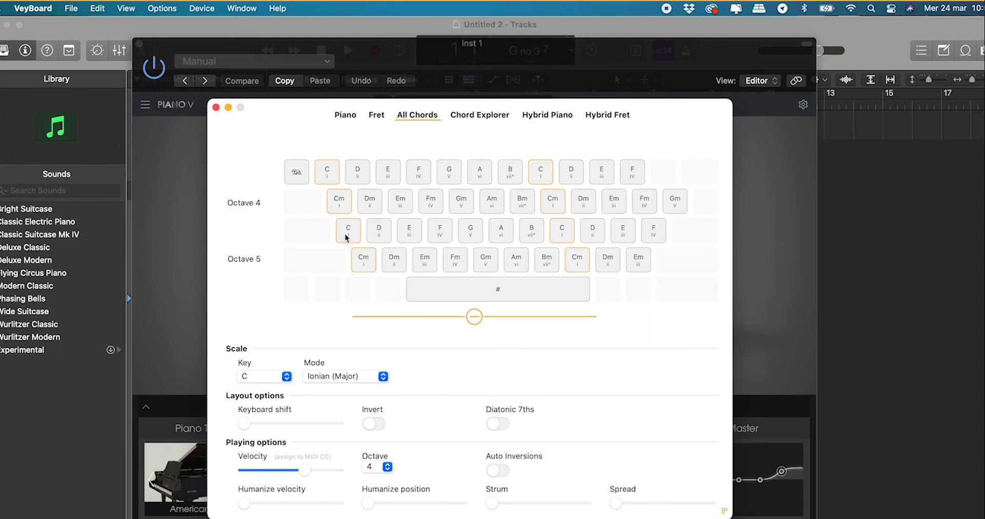
# Switch to Chord Explorer mode and try the Inv1 first-inversion pad on and off
pyautogui.click(479, 113)
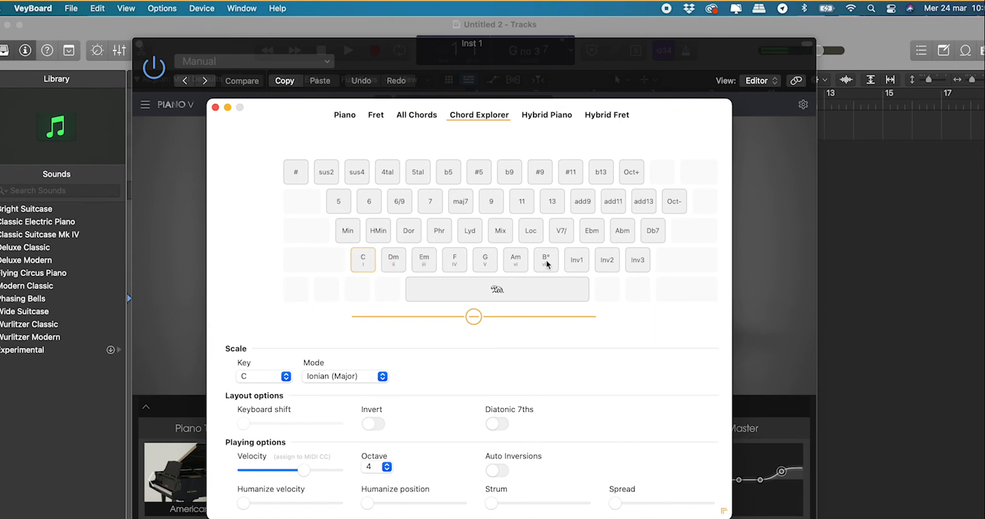
pyautogui.click(575, 260)
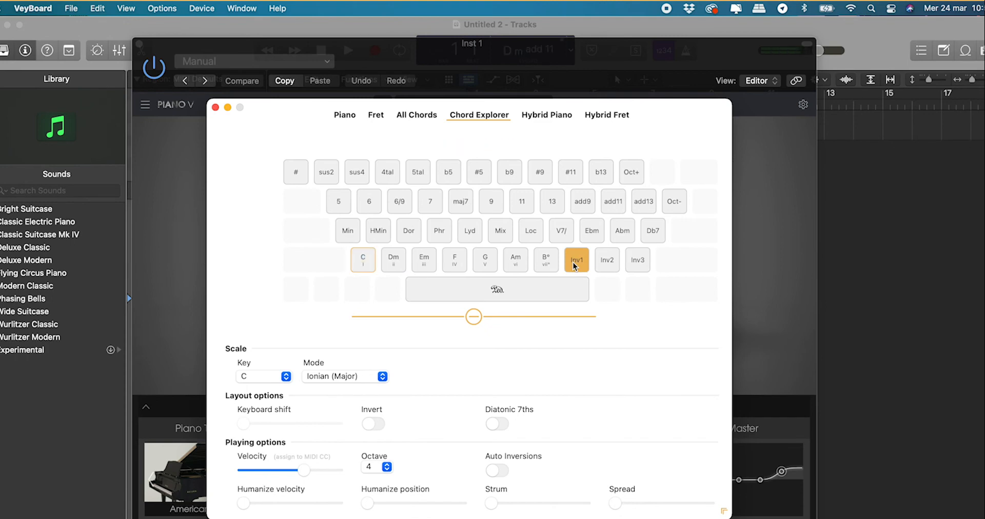
pyautogui.click(576, 261)
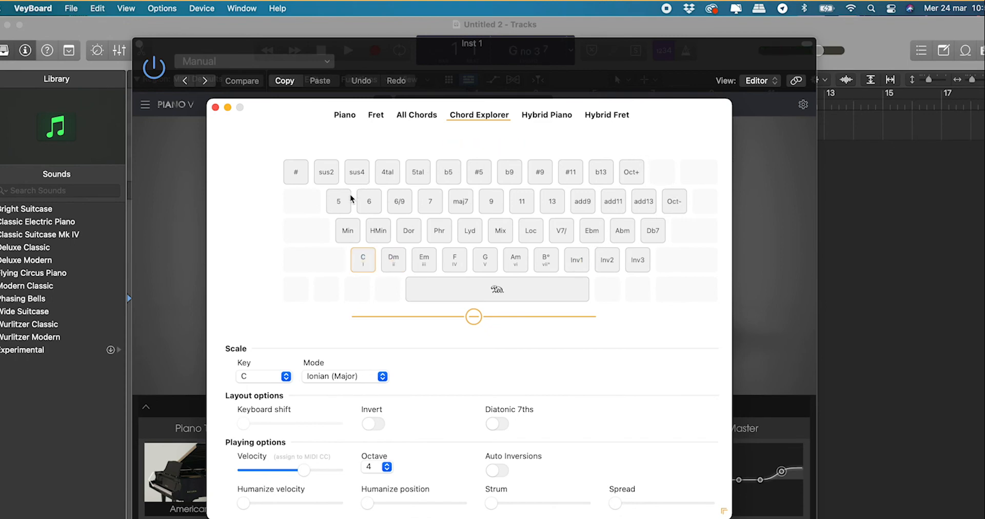
# Try the sus2, sus4, maj7 and #9 extension pads, playing F major seventh, then clear them
pyautogui.click(326, 171)
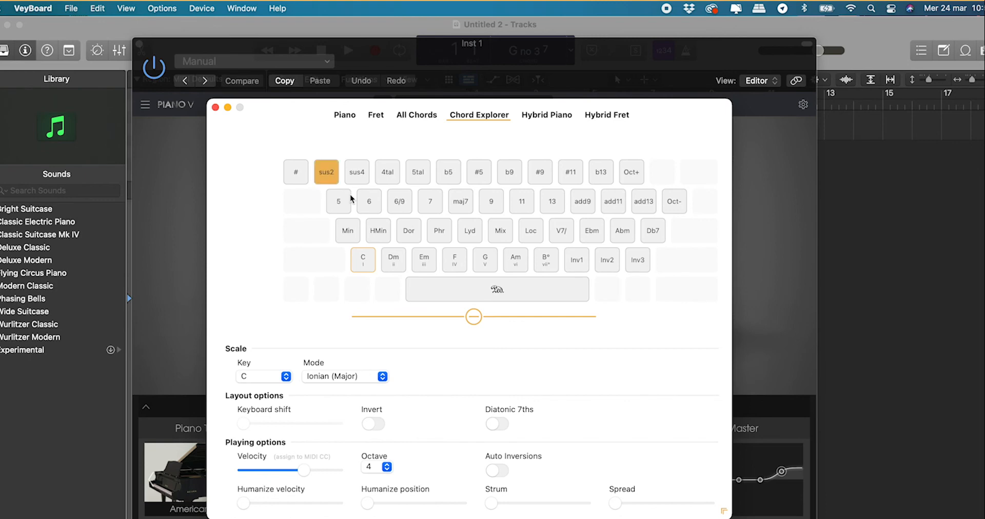
pyautogui.click(357, 171)
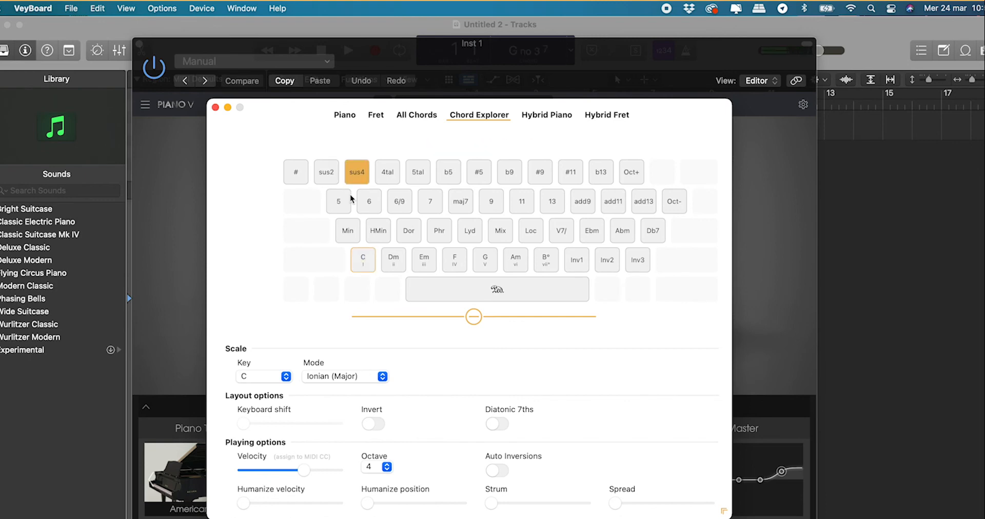
pyautogui.click(460, 201)
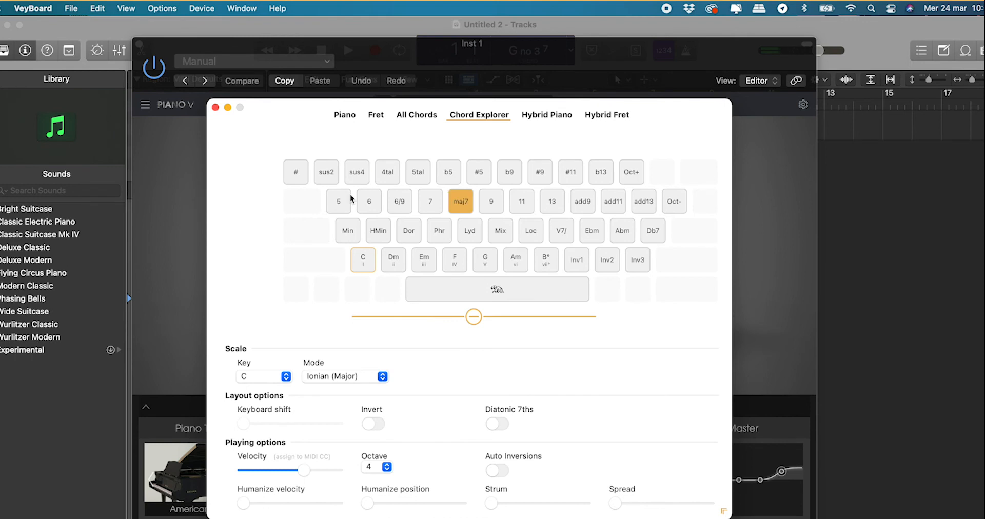
pyautogui.click(454, 260)
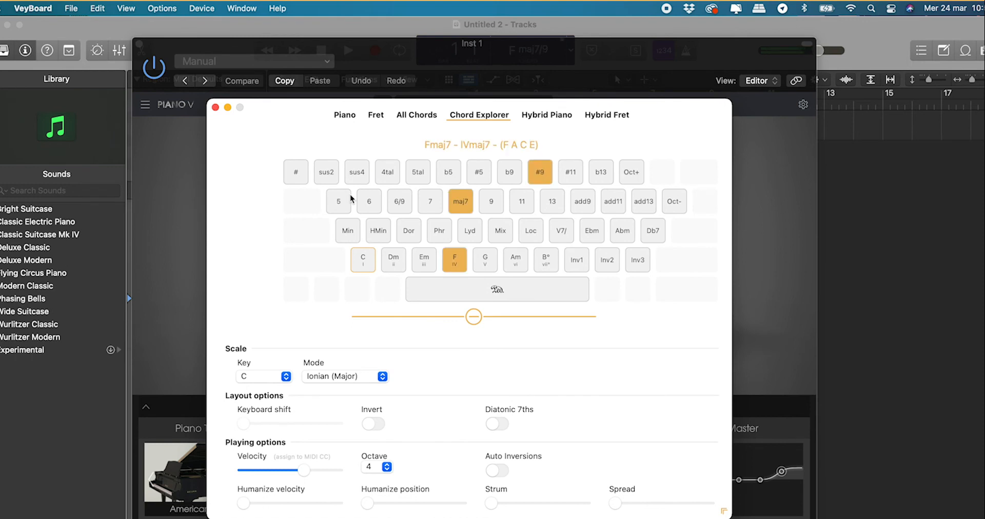
pyautogui.click(454, 260)
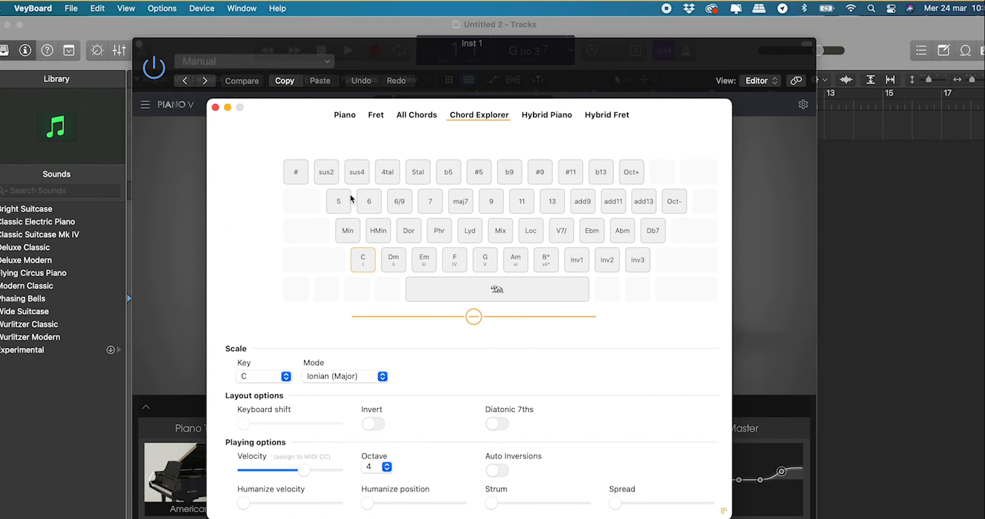
# Hold the Min and Loc mode pads to re-voice the C major row, playing Cm, returning to major each time
pyautogui.click(347, 230)
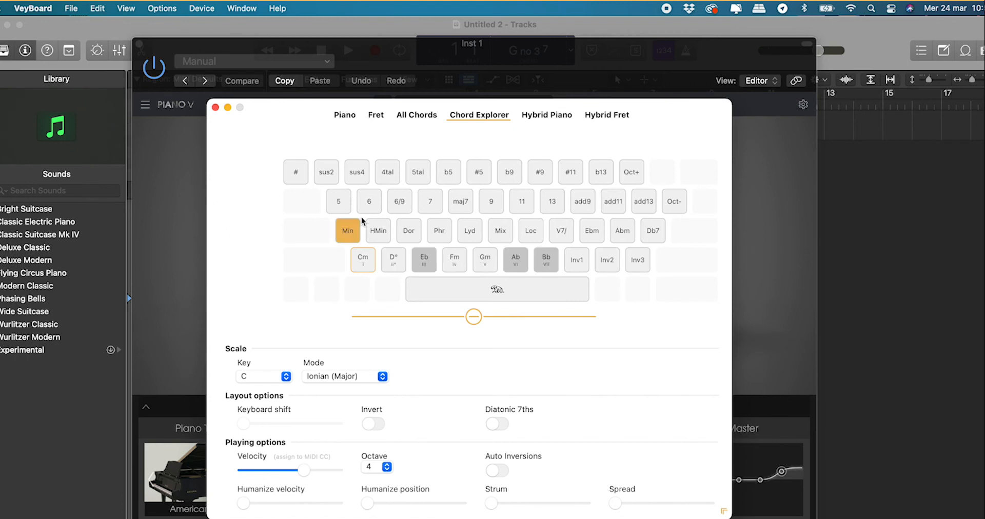
pyautogui.click(378, 231)
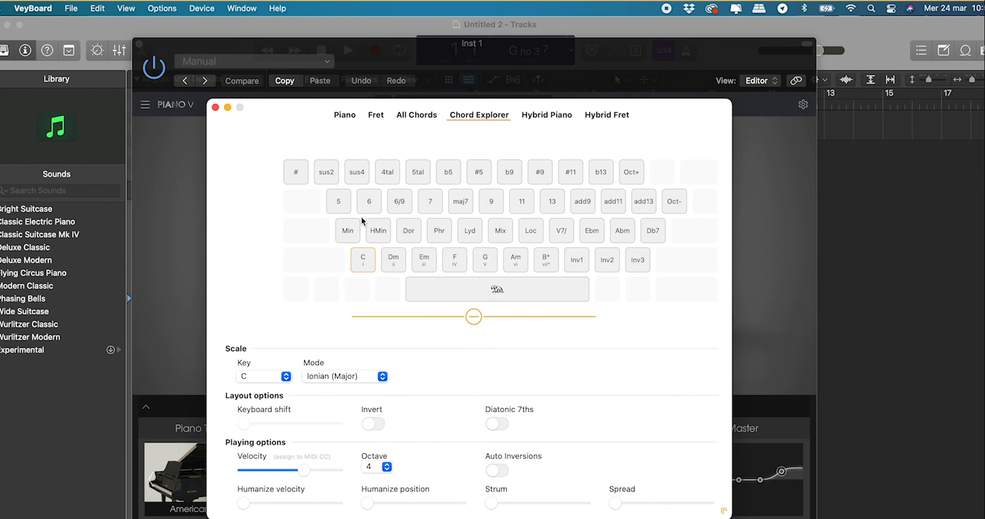
pyautogui.click(348, 230)
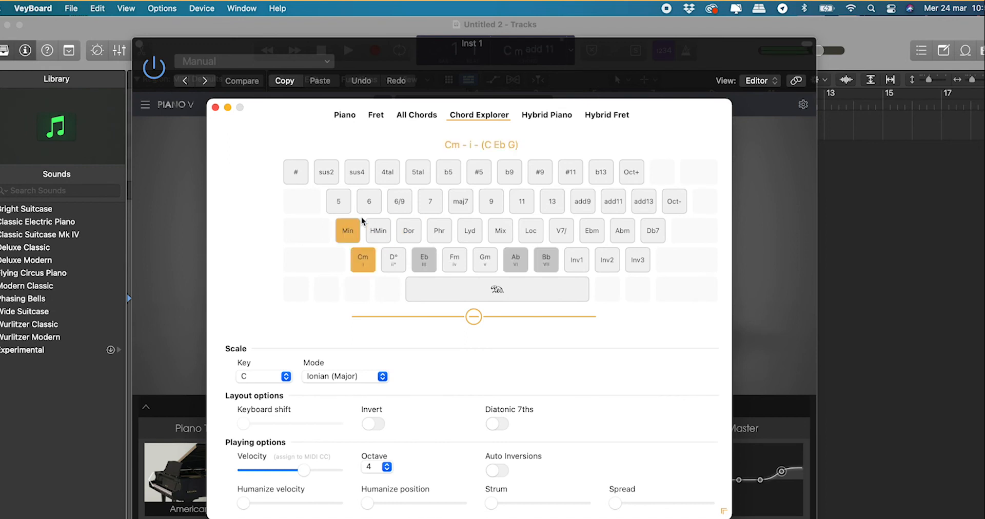
pyautogui.click(423, 260)
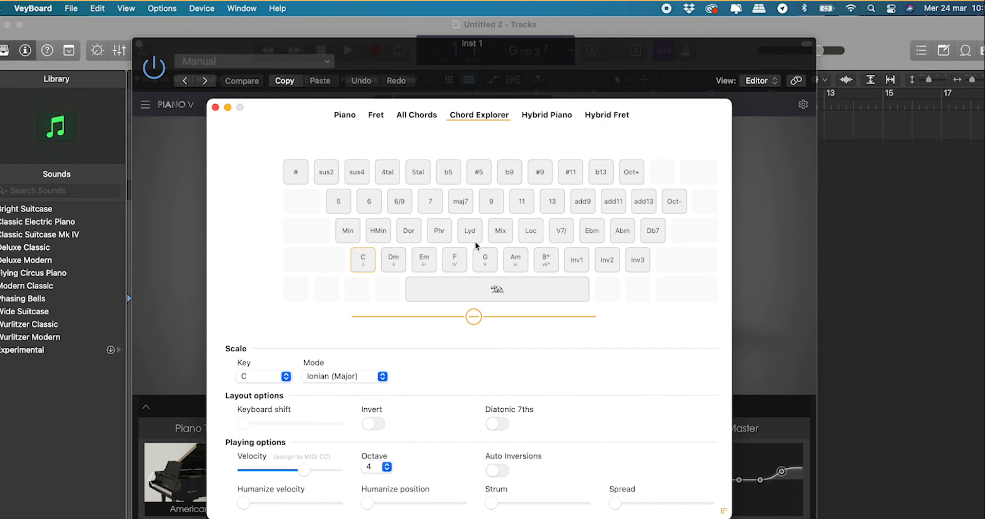
pyautogui.click(560, 231)
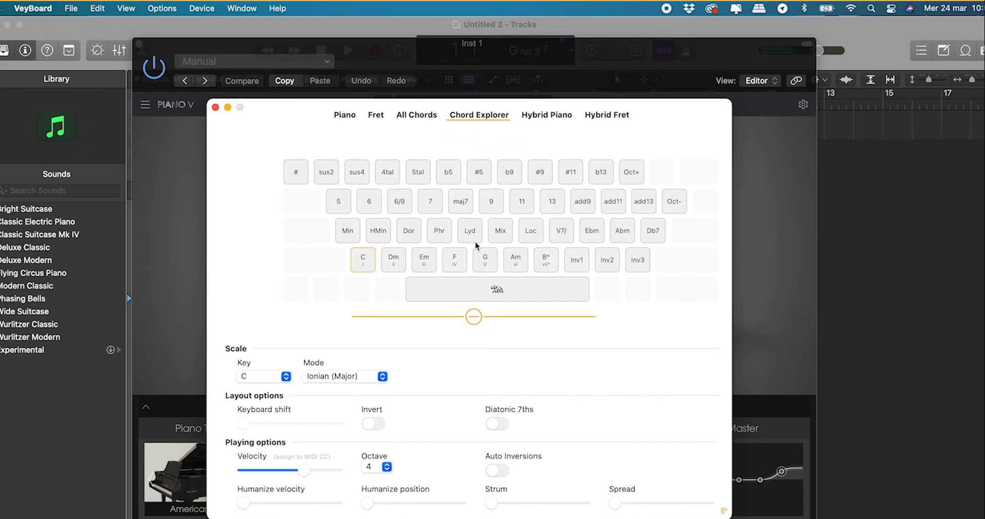
pyautogui.click(530, 230)
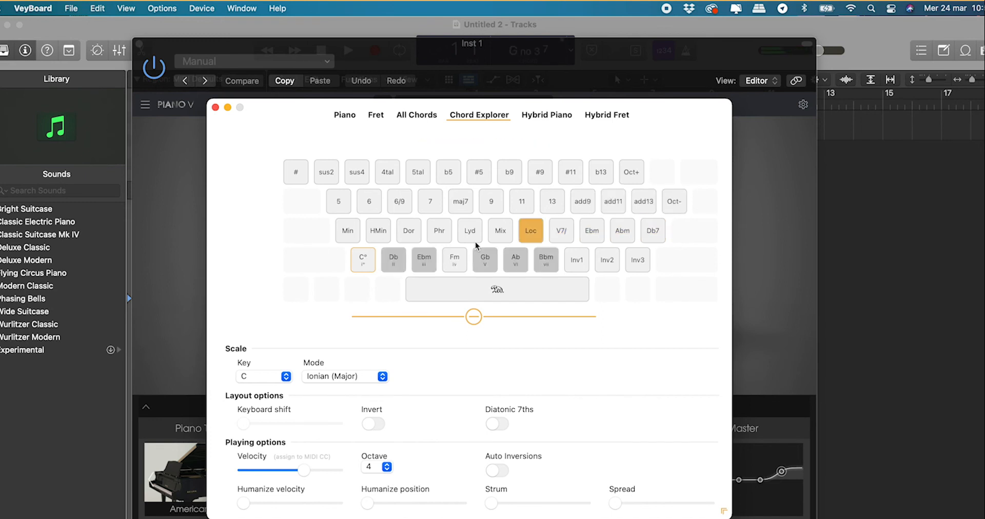
pyautogui.click(560, 231)
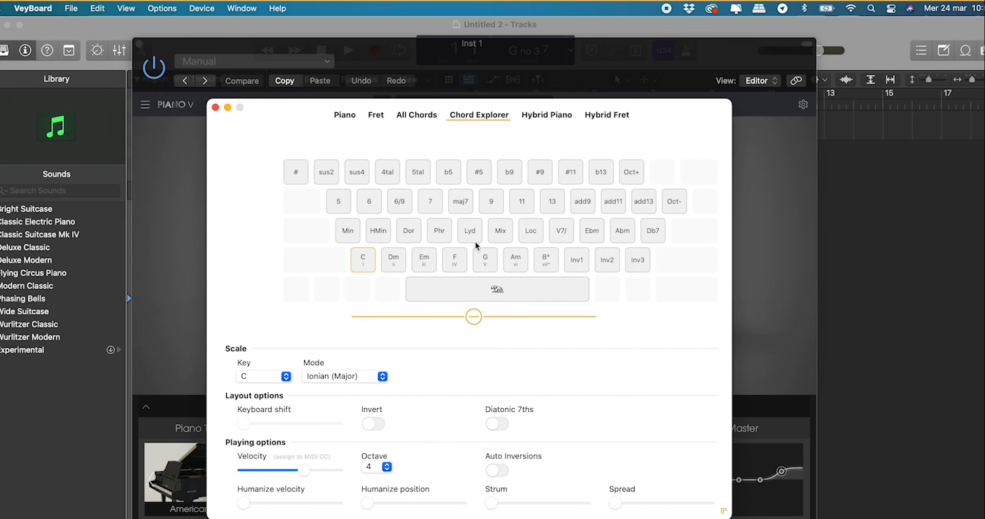
pyautogui.moveTo(547, 118)
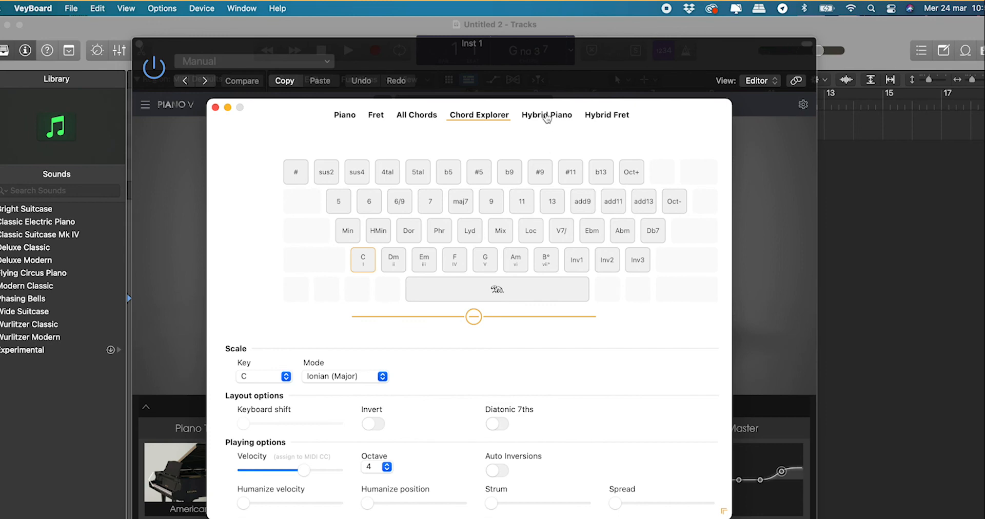
pyautogui.click(546, 114)
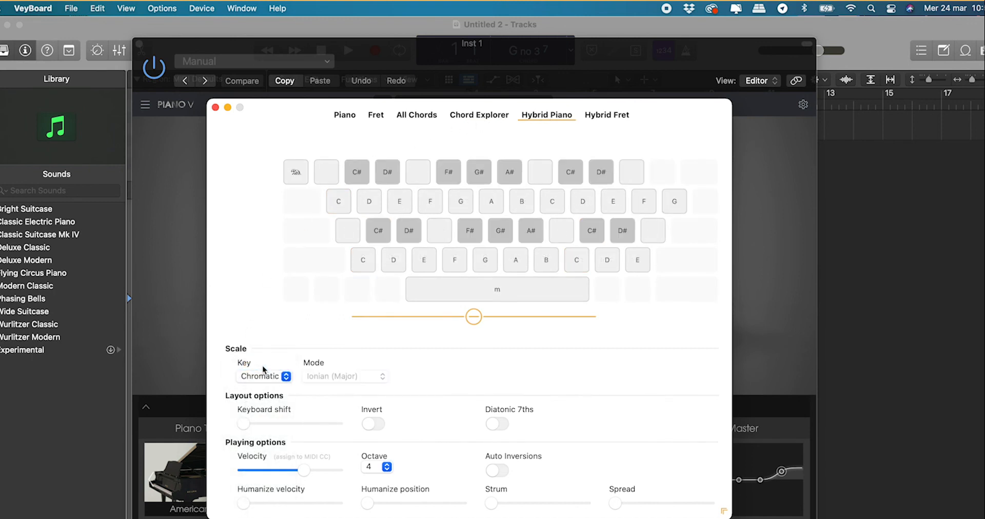
pyautogui.click(264, 375)
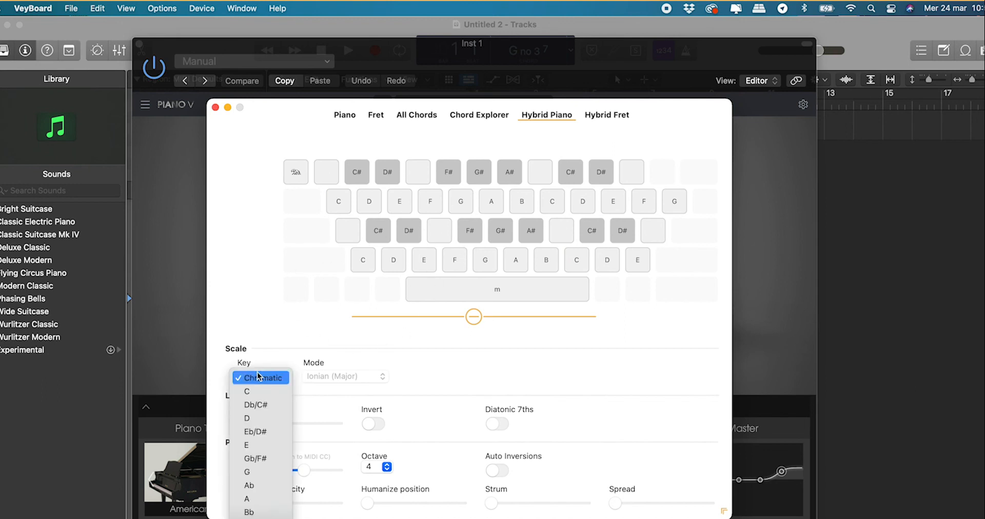
pyautogui.click(259, 378)
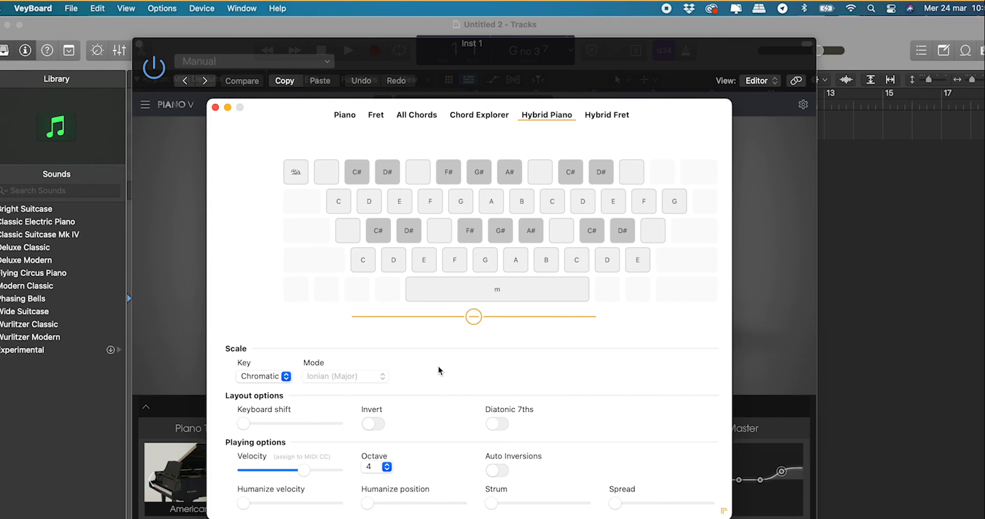
pyautogui.click(393, 260)
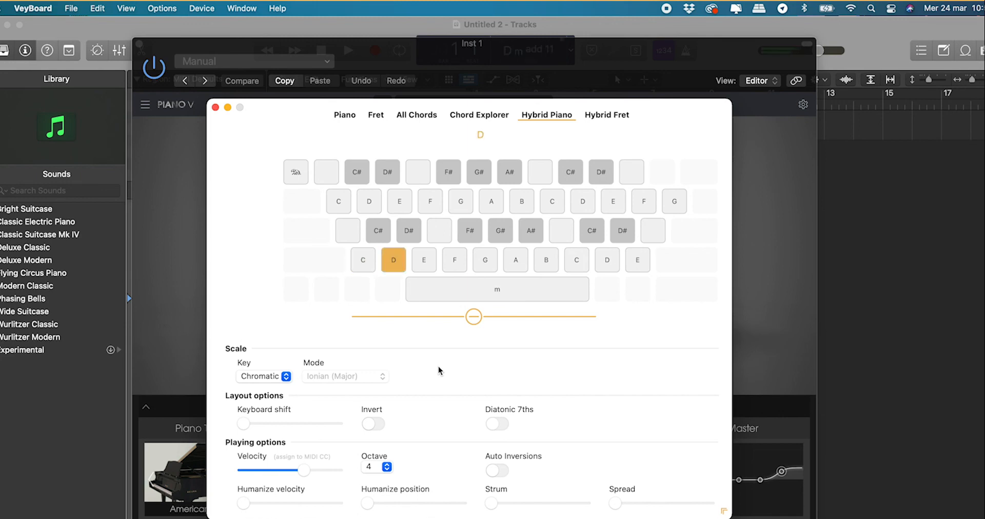
pyautogui.click(497, 290)
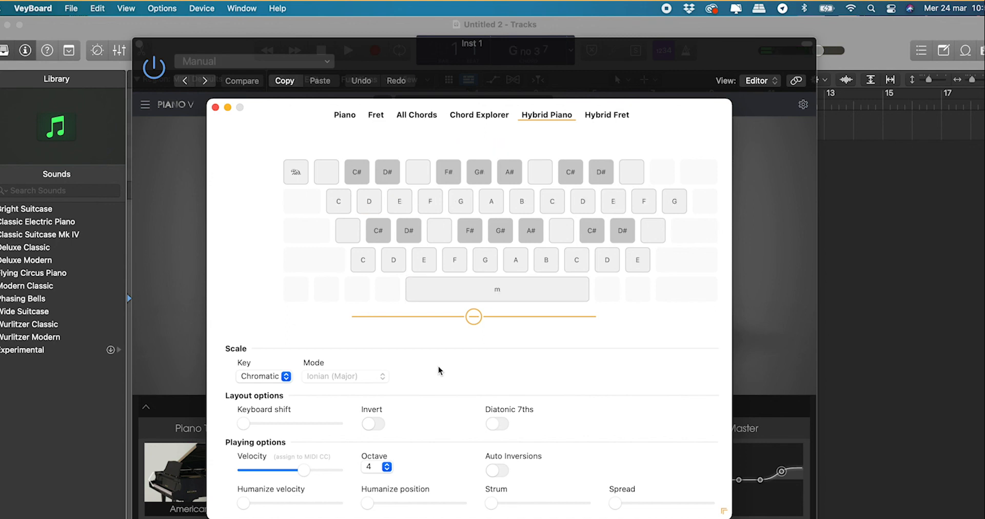
pyautogui.click(263, 376)
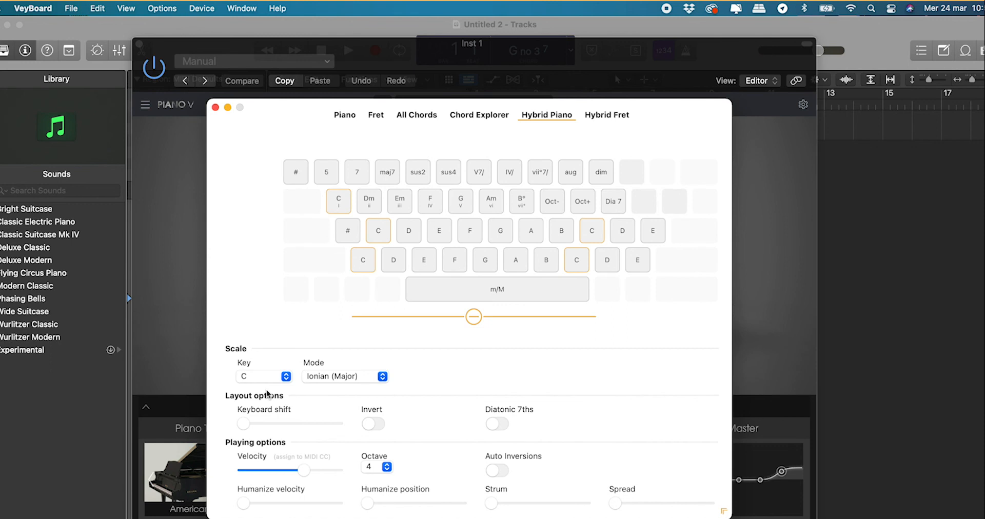
# Play chords with the m/M, sus4 and # modifier pads in C major
pyautogui.click(496, 290)
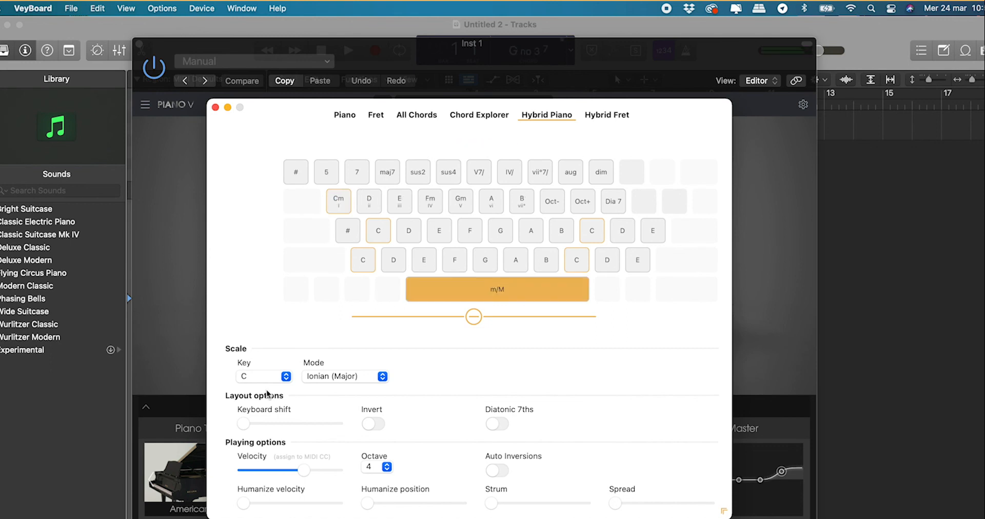
pyautogui.click(496, 289)
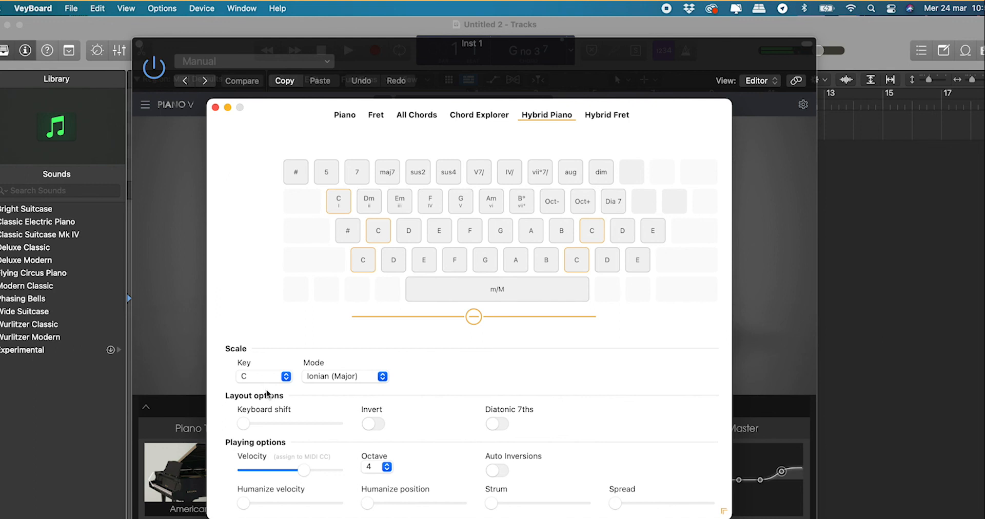
pyautogui.click(448, 173)
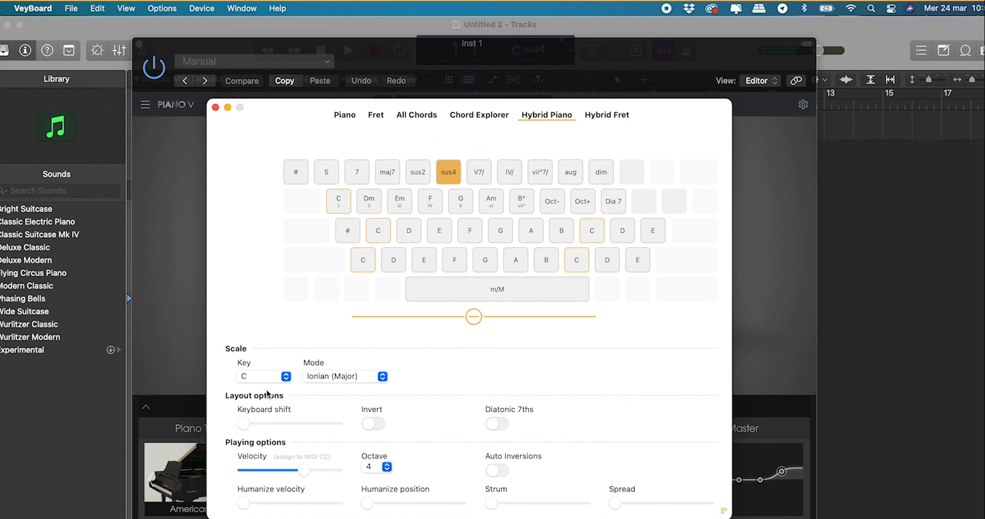
pyautogui.click(296, 171)
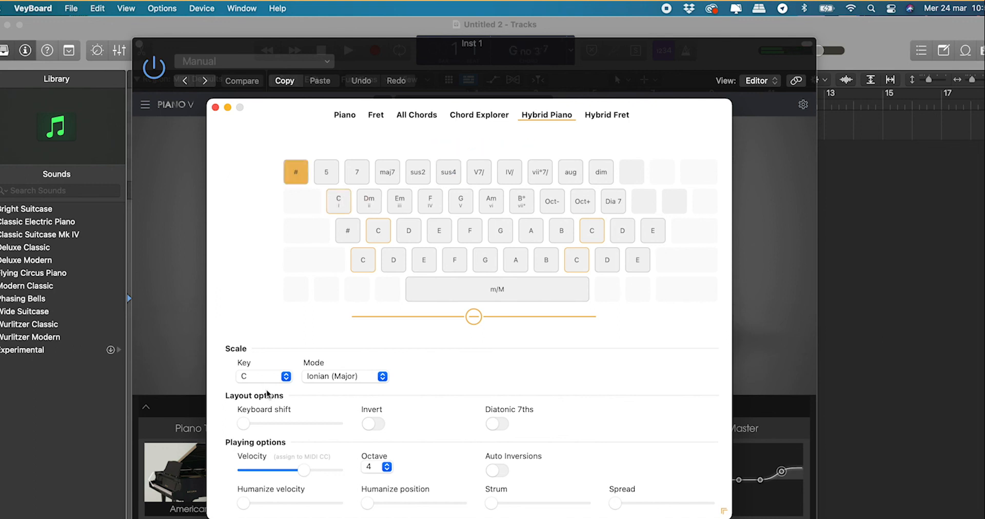
pyautogui.click(296, 171)
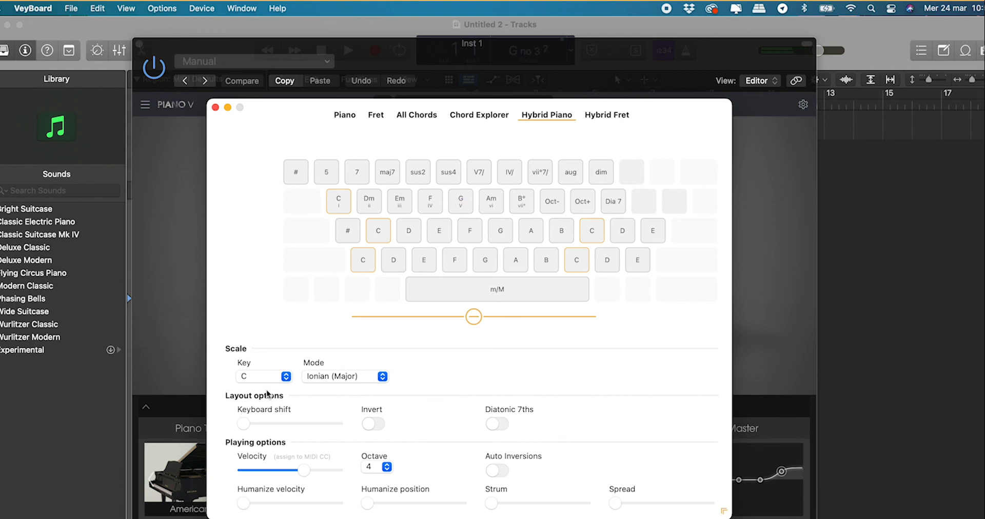
pyautogui.click(393, 259)
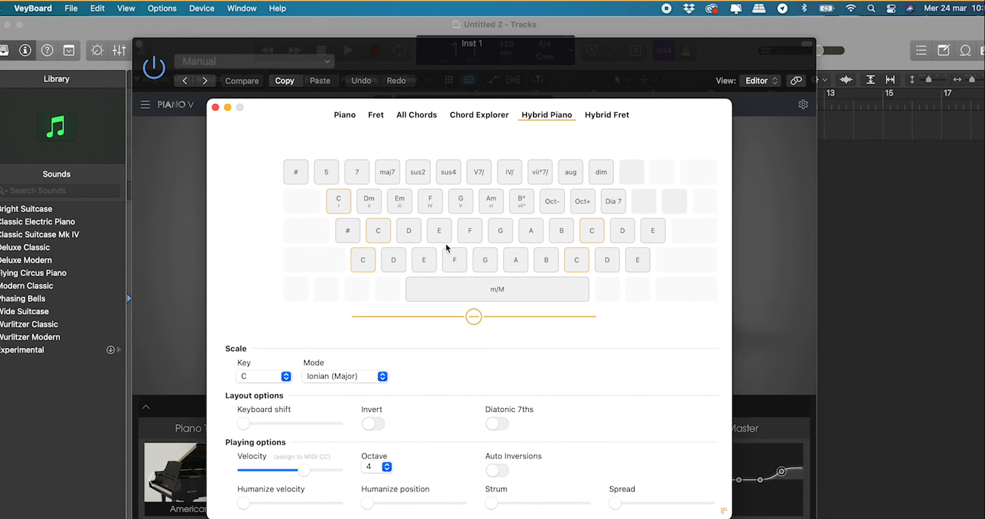
# Set the key back to Chromatic with octave 3
pyautogui.click(607, 114)
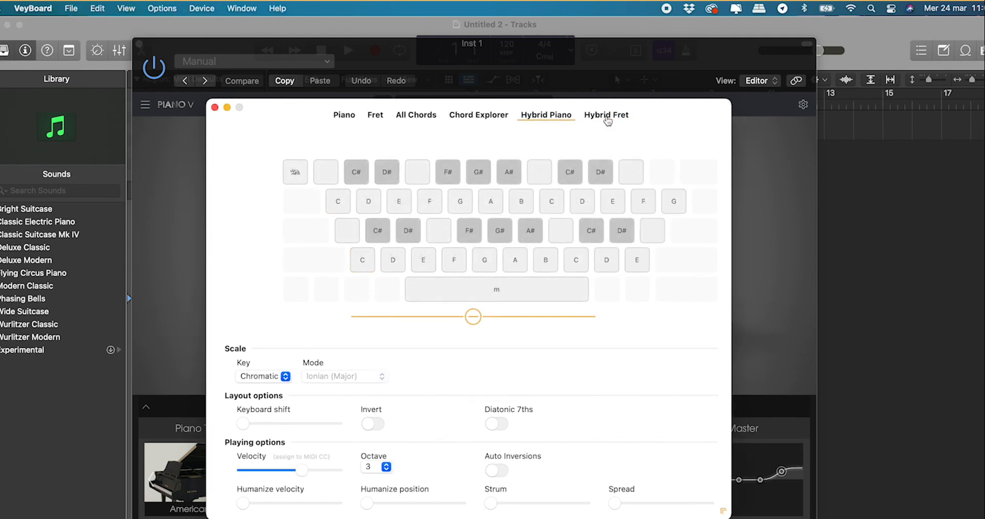
# Switch to Hybrid Fret mode and play C# to test the layout
pyautogui.click(605, 114)
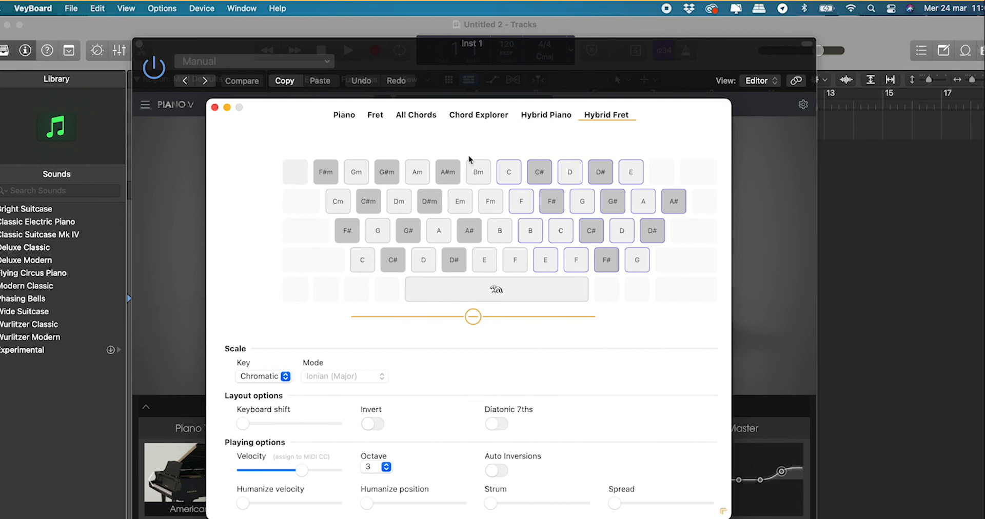
pyautogui.click(393, 259)
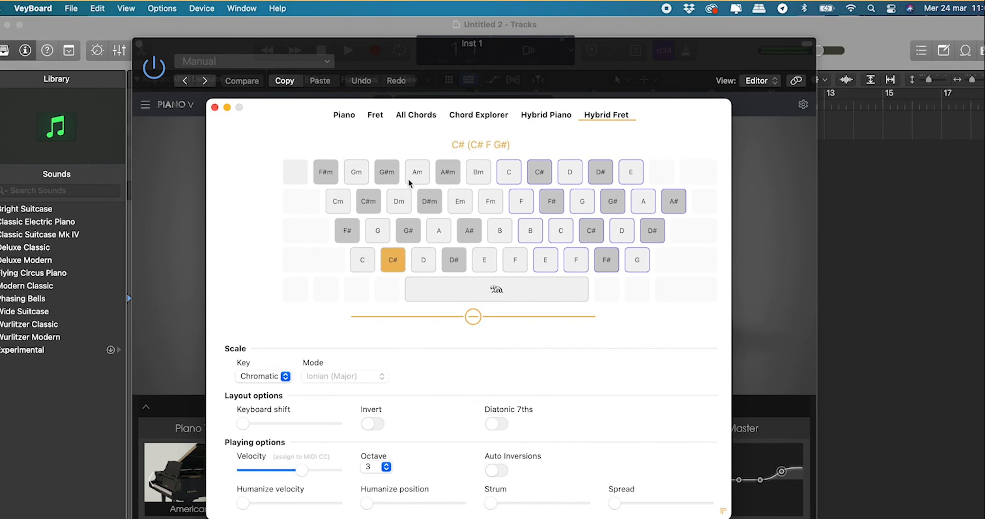
pyautogui.click(574, 260)
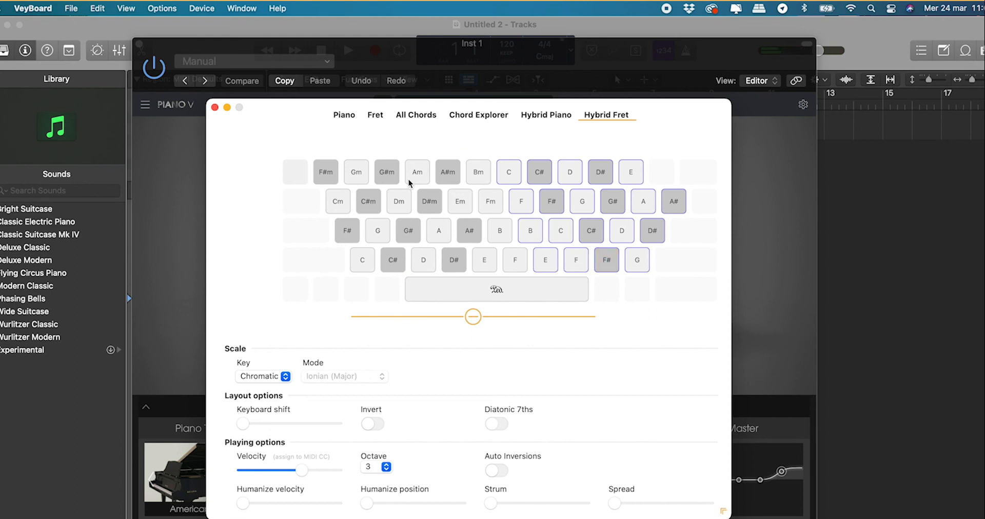
# Turn on Invert and Diatonic 7ths for the fret layout in C major
pyautogui.click(372, 423)
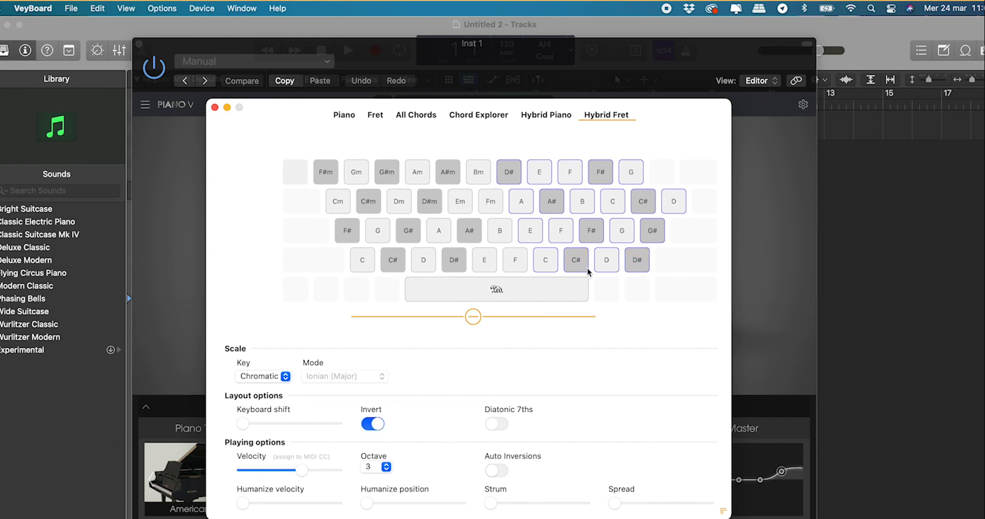
pyautogui.moveTo(605, 261)
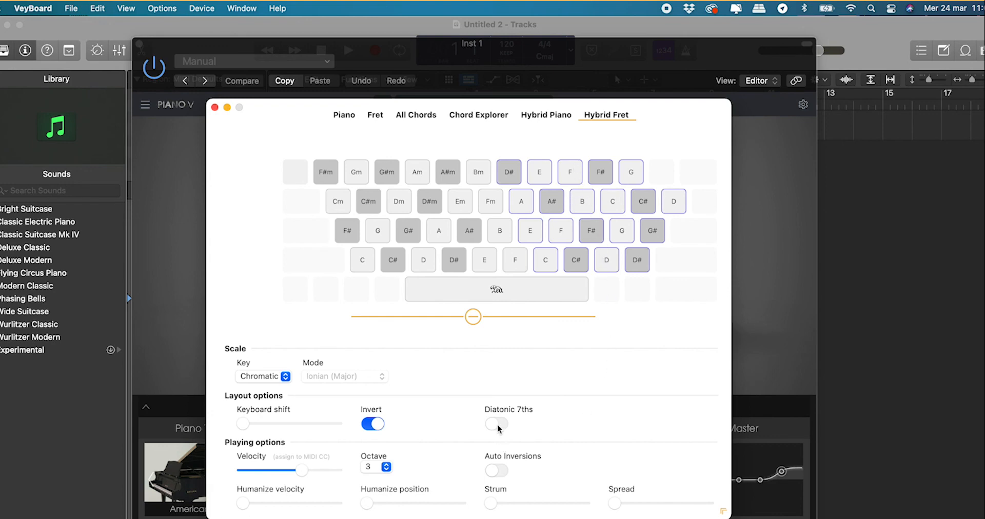
pyautogui.click(263, 376)
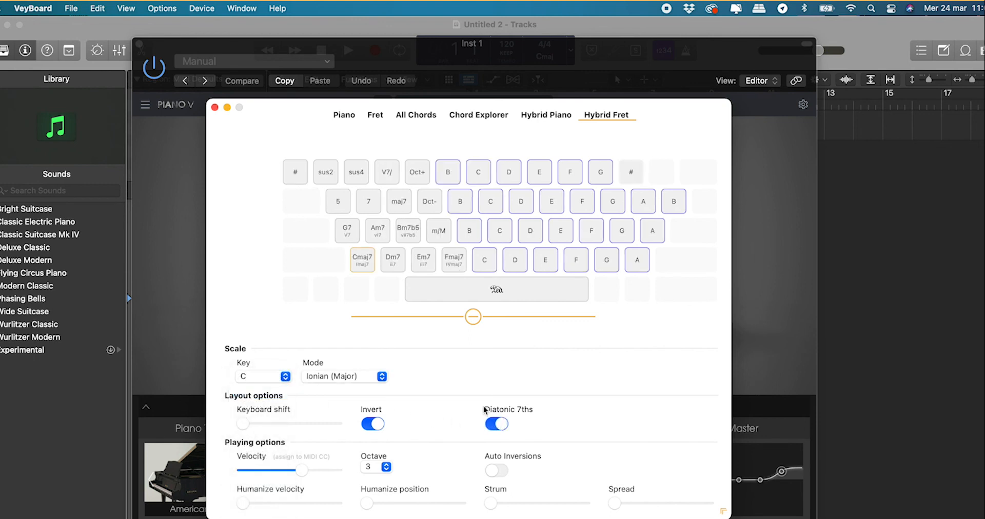
pyautogui.click(591, 230)
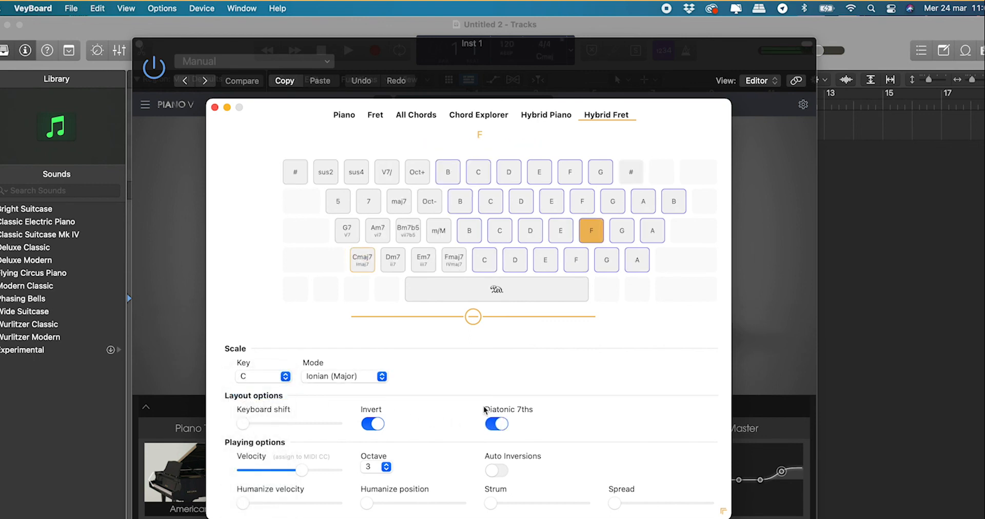
pyautogui.click(591, 230)
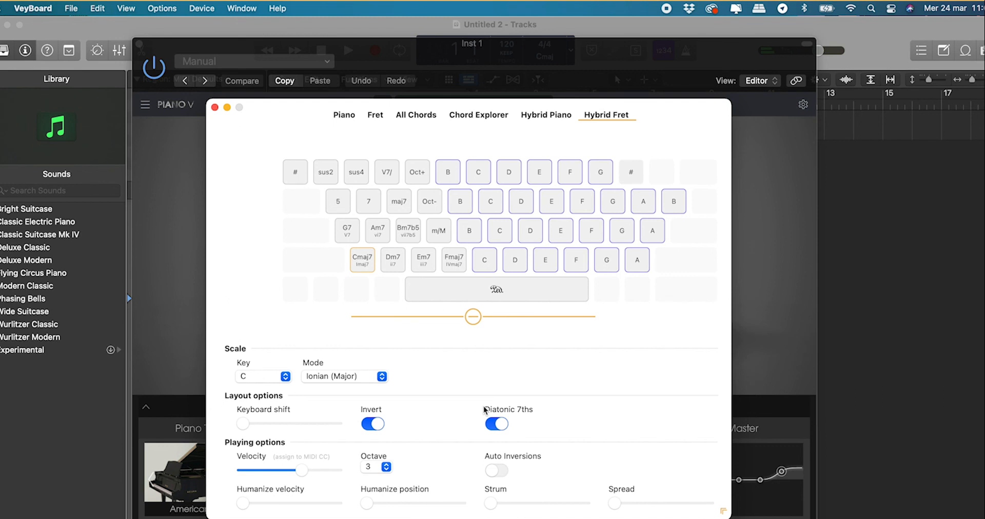
pyautogui.click(362, 260)
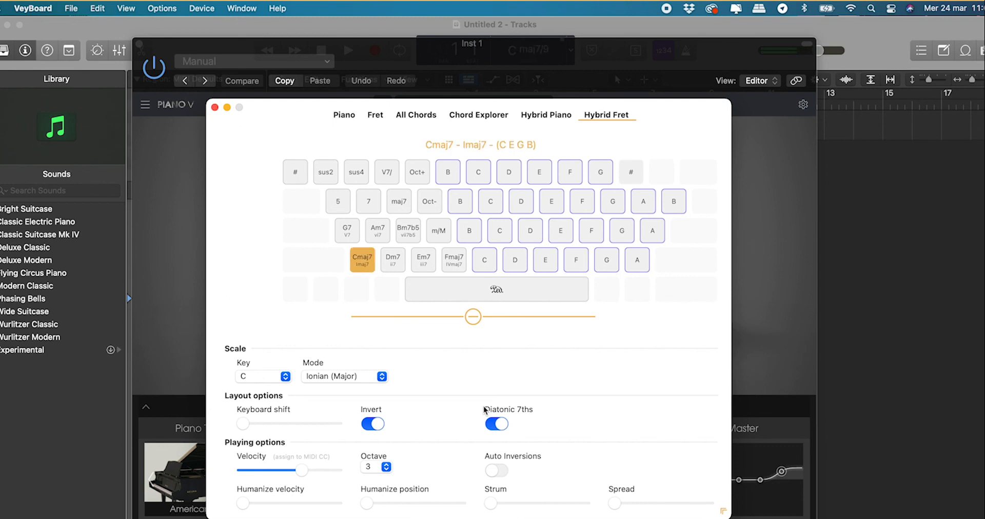
pyautogui.click(483, 259)
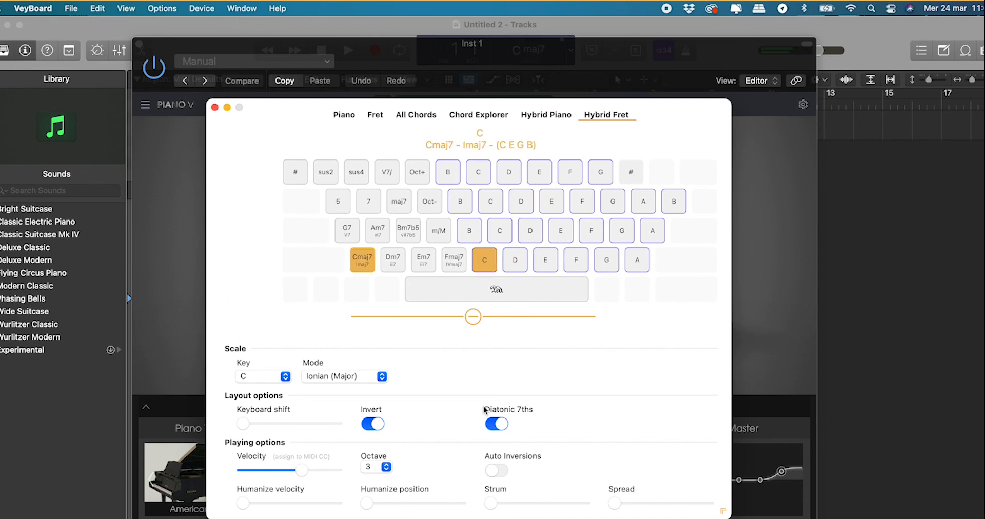
pyautogui.click(484, 259)
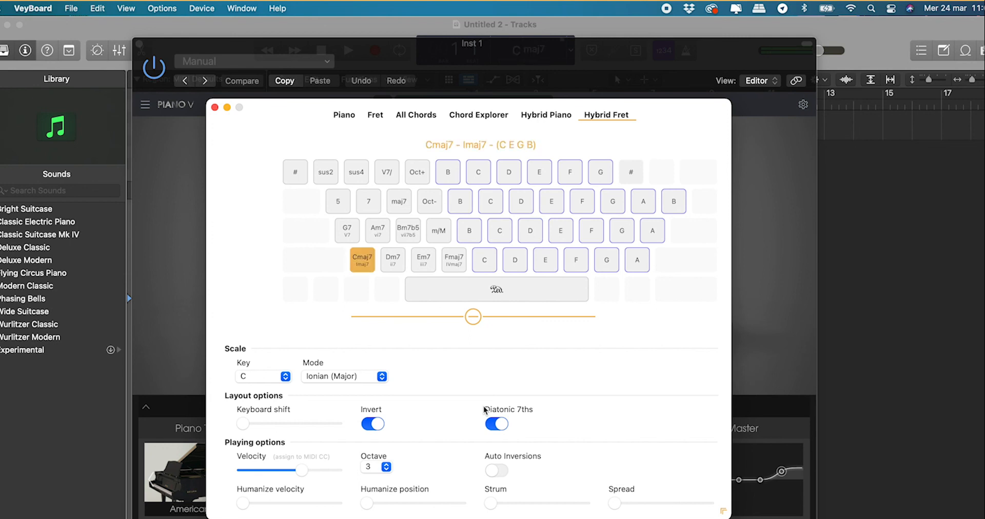
pyautogui.click(362, 260)
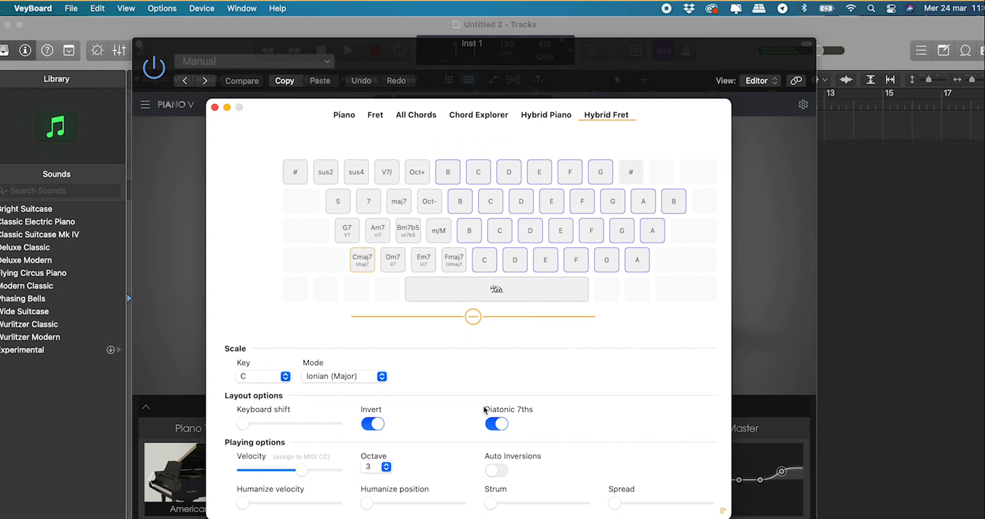